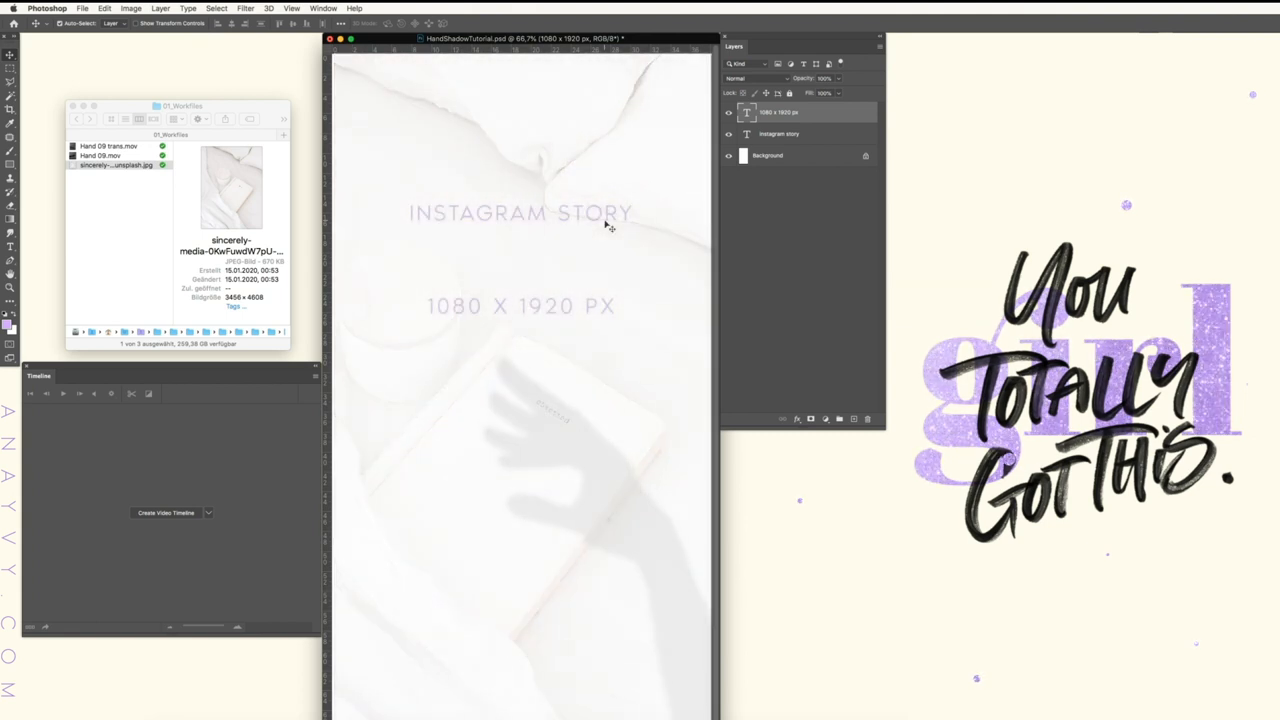
Step: Place the sincerely-media bedroom JPG over the canvas and delete the template text layers
click(728, 156)
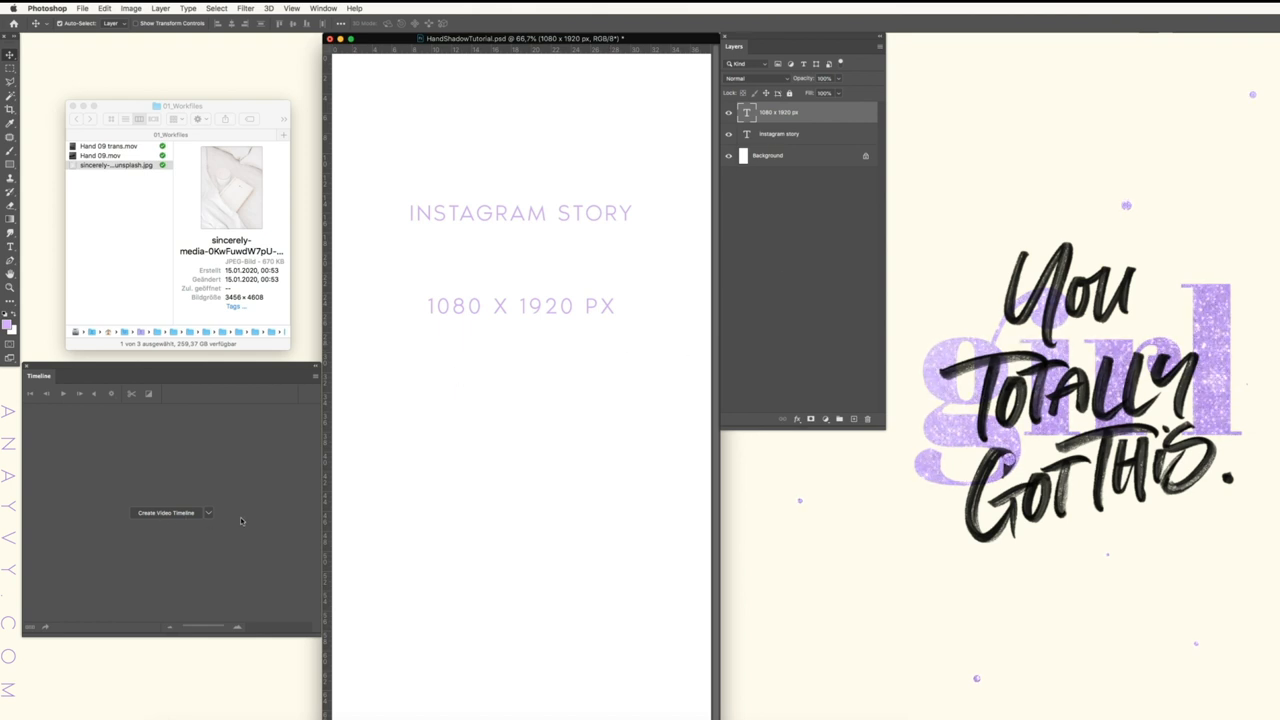
click(324, 8)
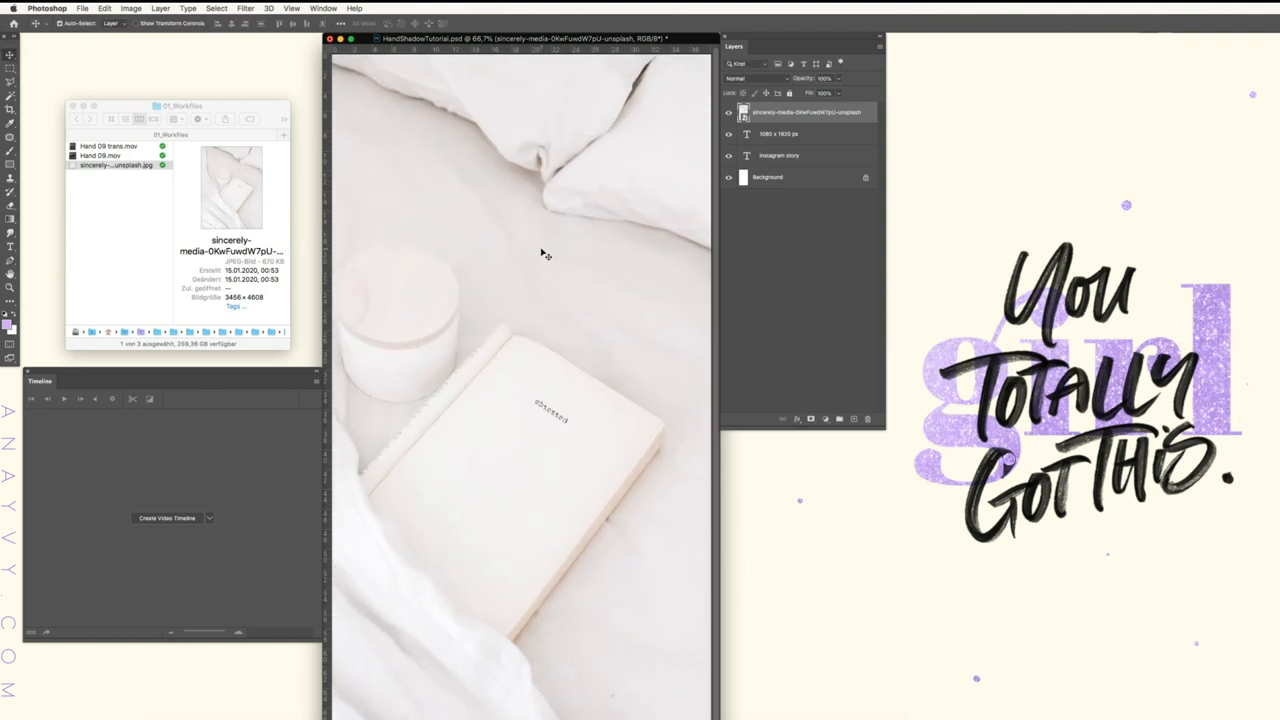
click(812, 186)
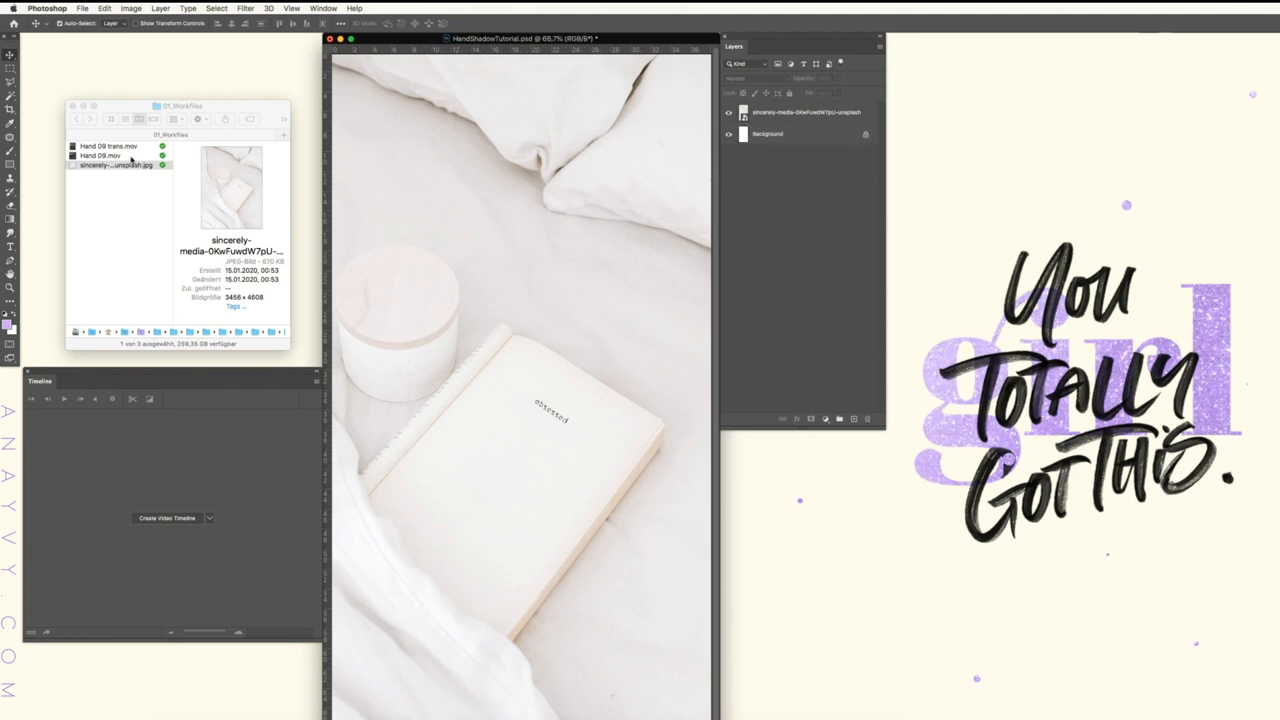
Step: Place Hand 09.mov as a layer, scaled and positioned so the hand lies over the book
click(108, 156)
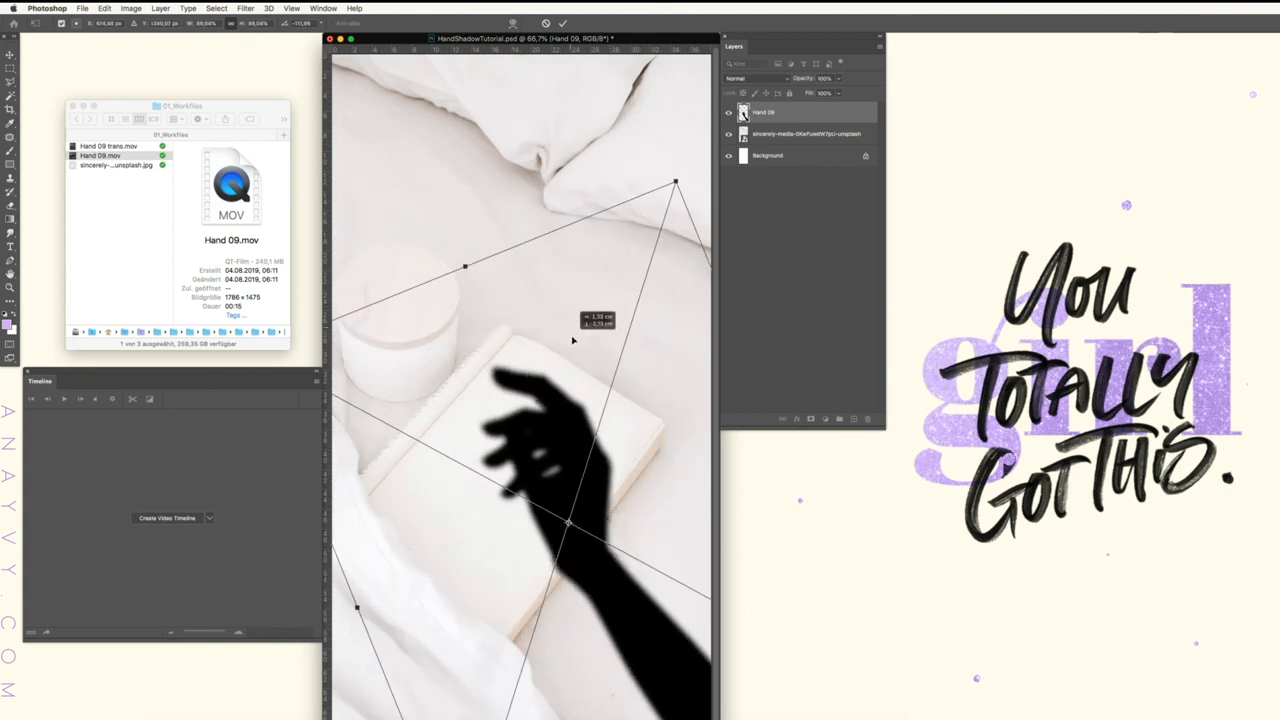
key(Return)
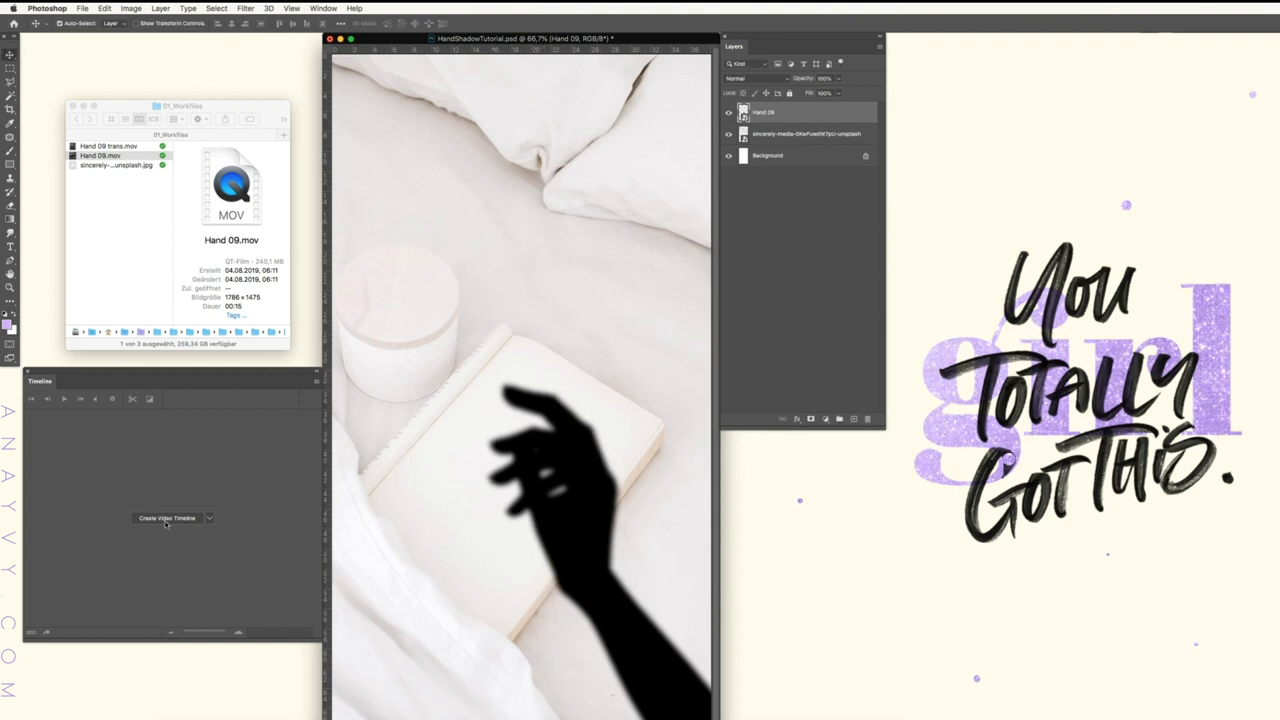
Step: Create a video timeline, then lower the hand layer's opacity and blend mode into a soft shadow
click(208, 518)
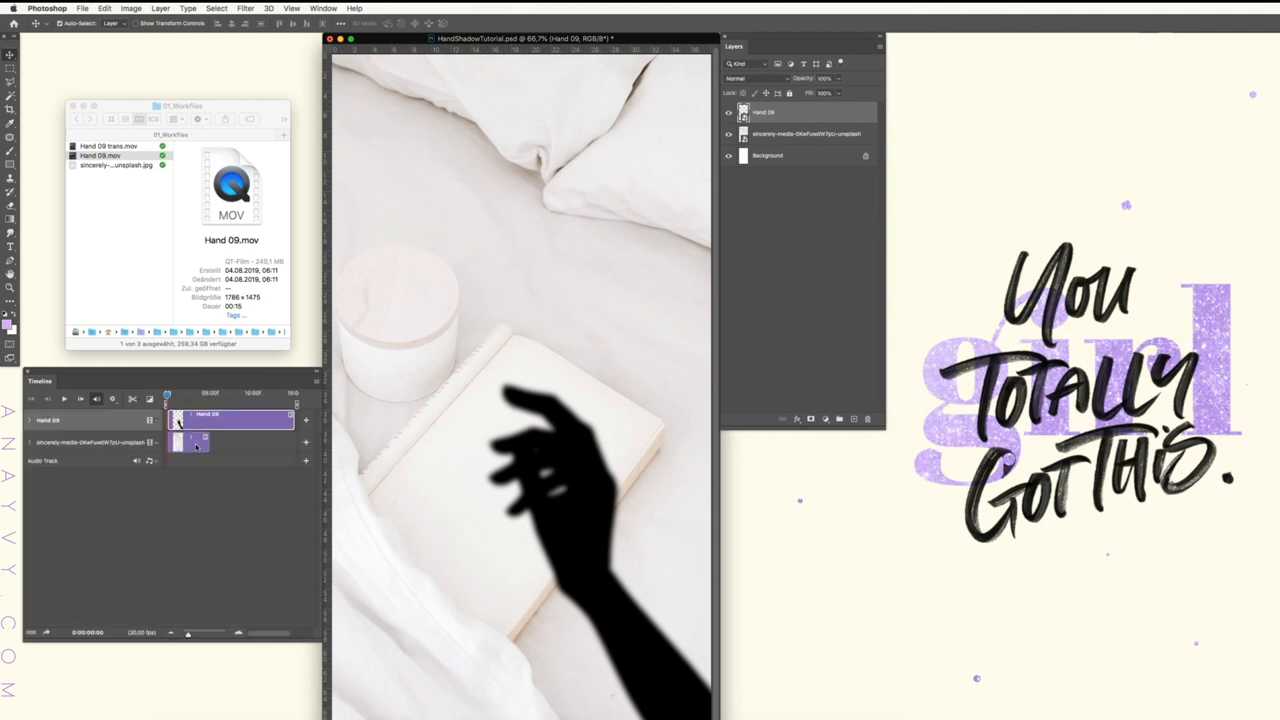
click(806, 132)
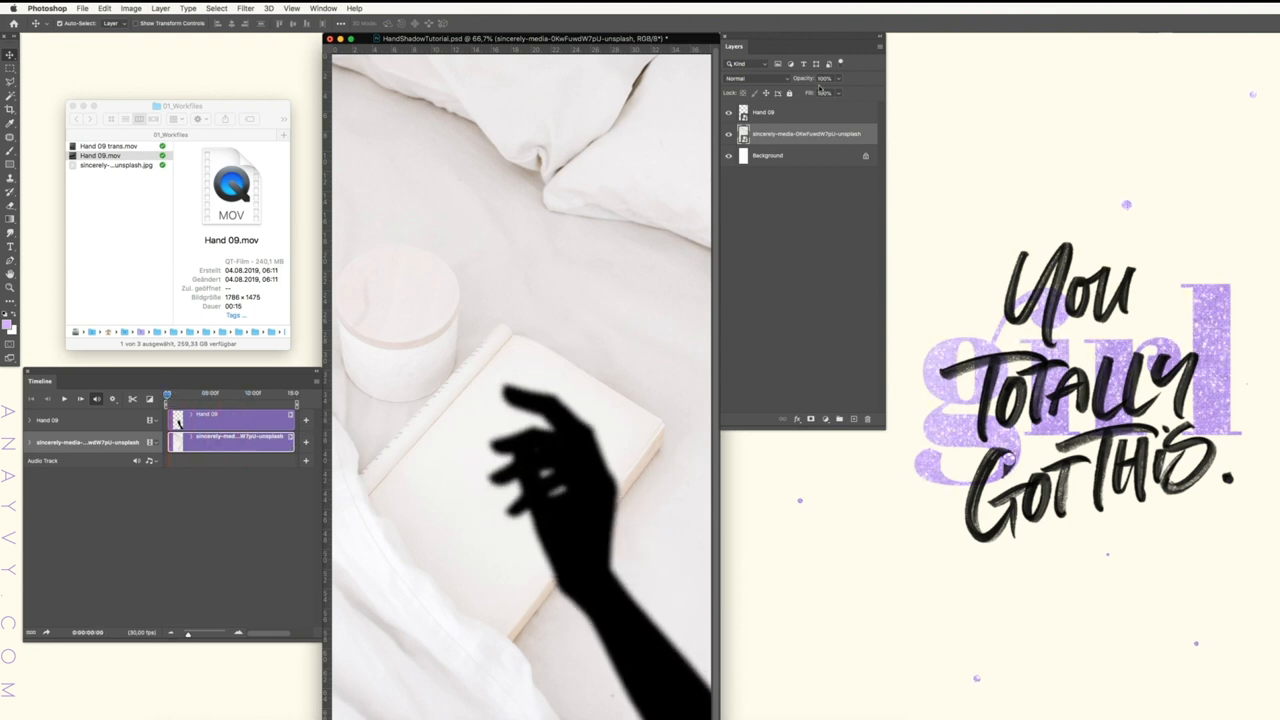
click(800, 112)
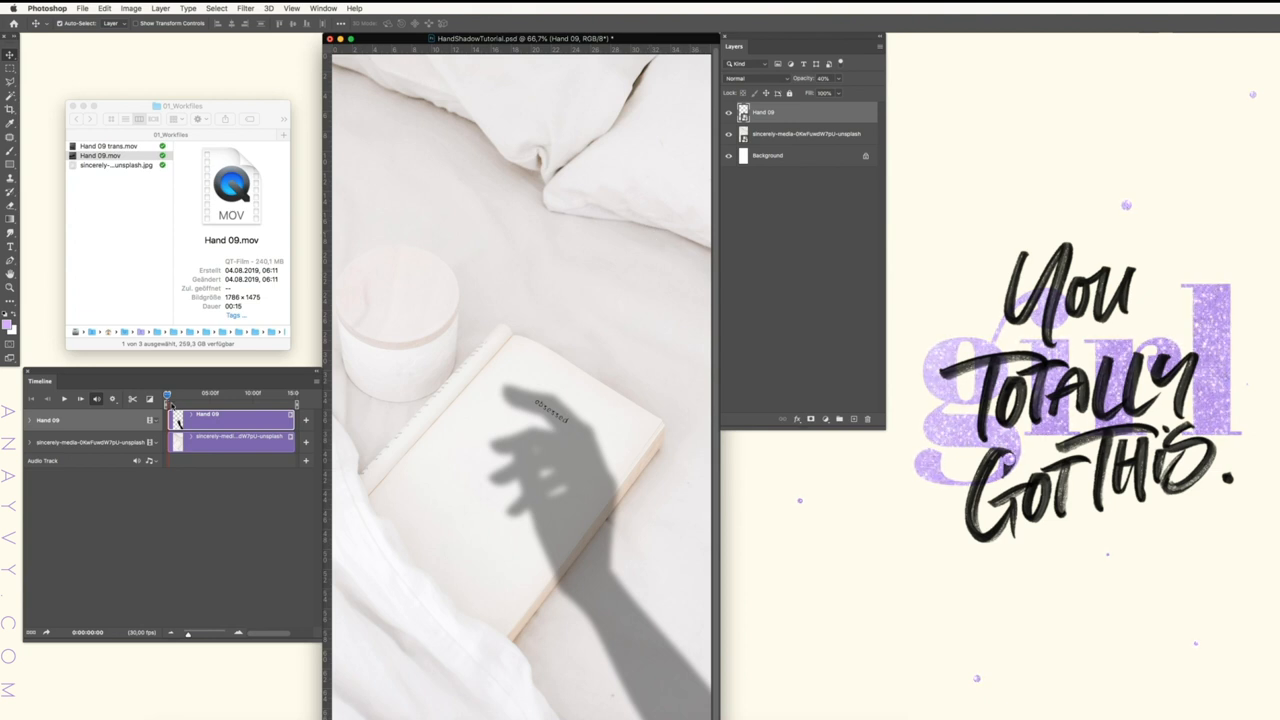
Step: Duplicate the Hand 09 layer twice, giving Hand 09 copy and Hand 09 copy 2
click(176, 394)
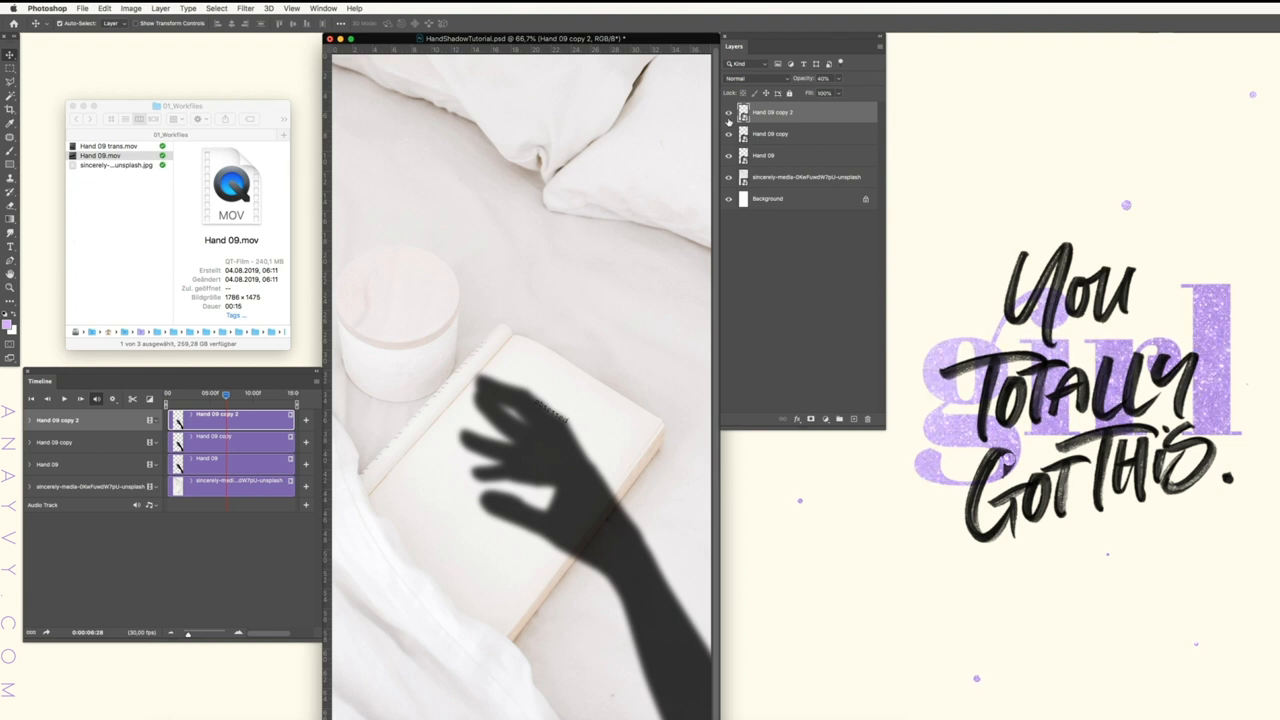
Step: Add layer masks to Hand 09 copy 2 and Hand 09 copy, painting each to hide part of the hand
click(728, 134)
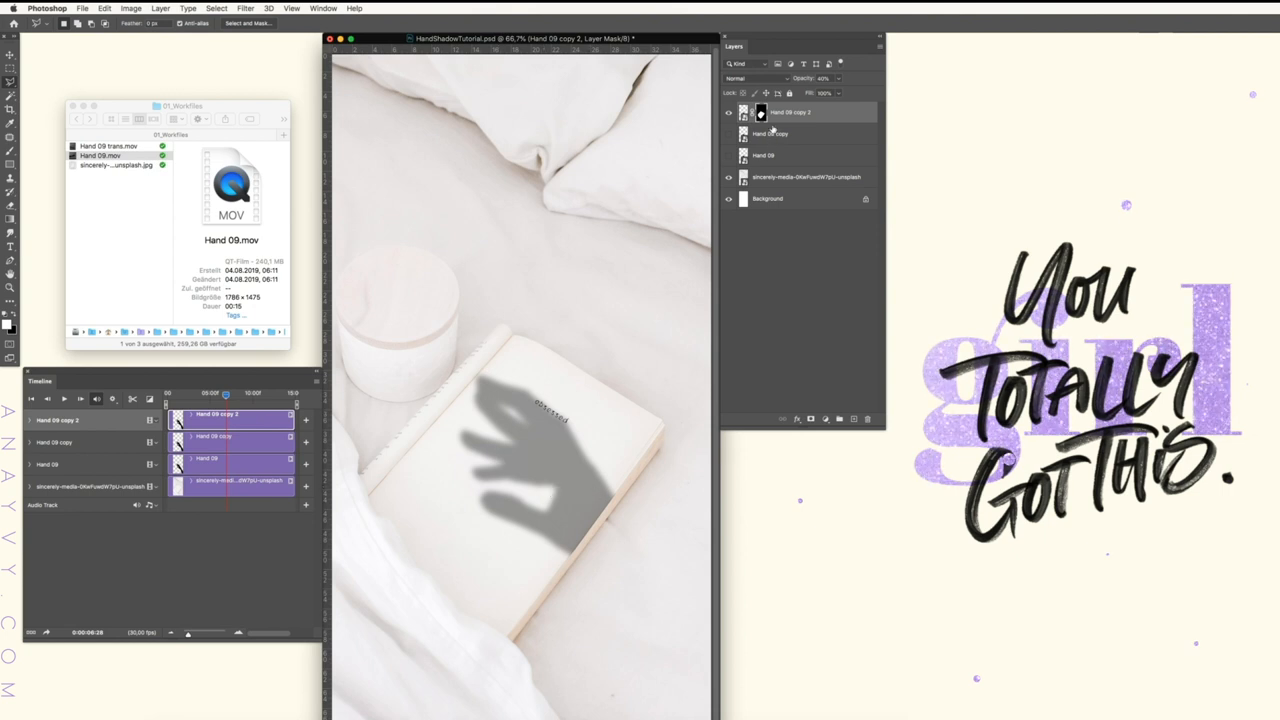
click(728, 134)
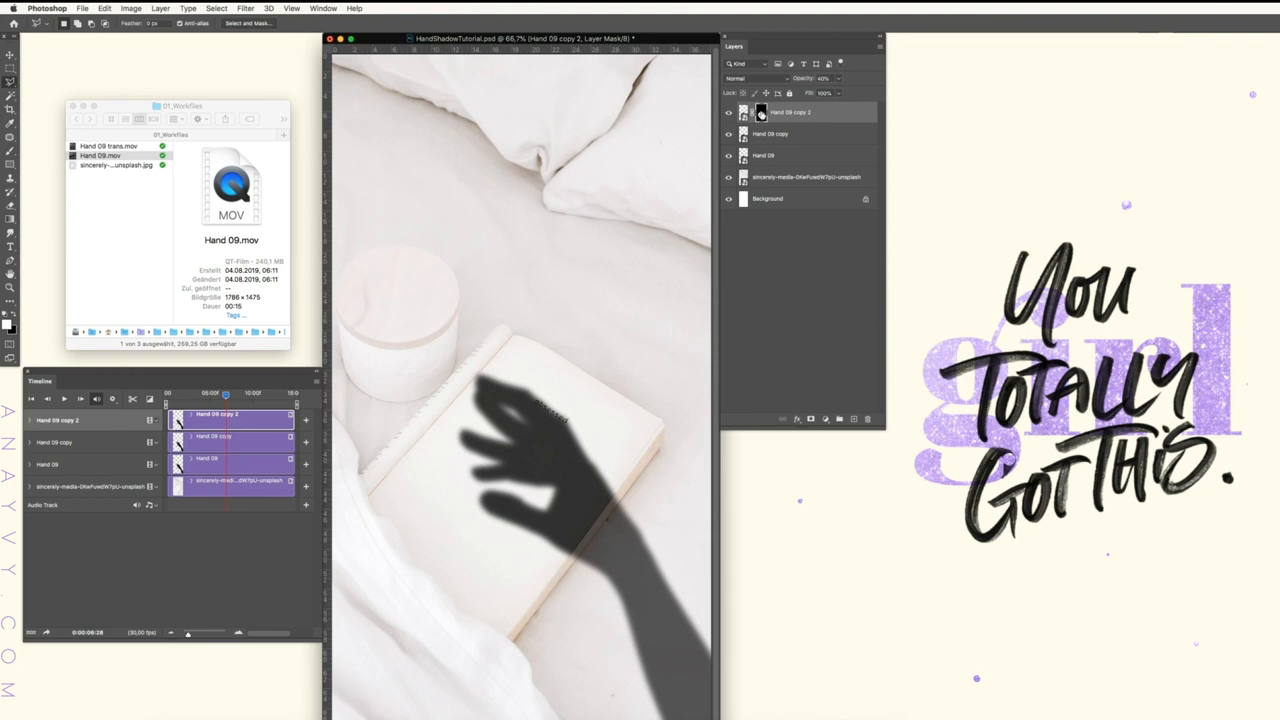
click(770, 132)
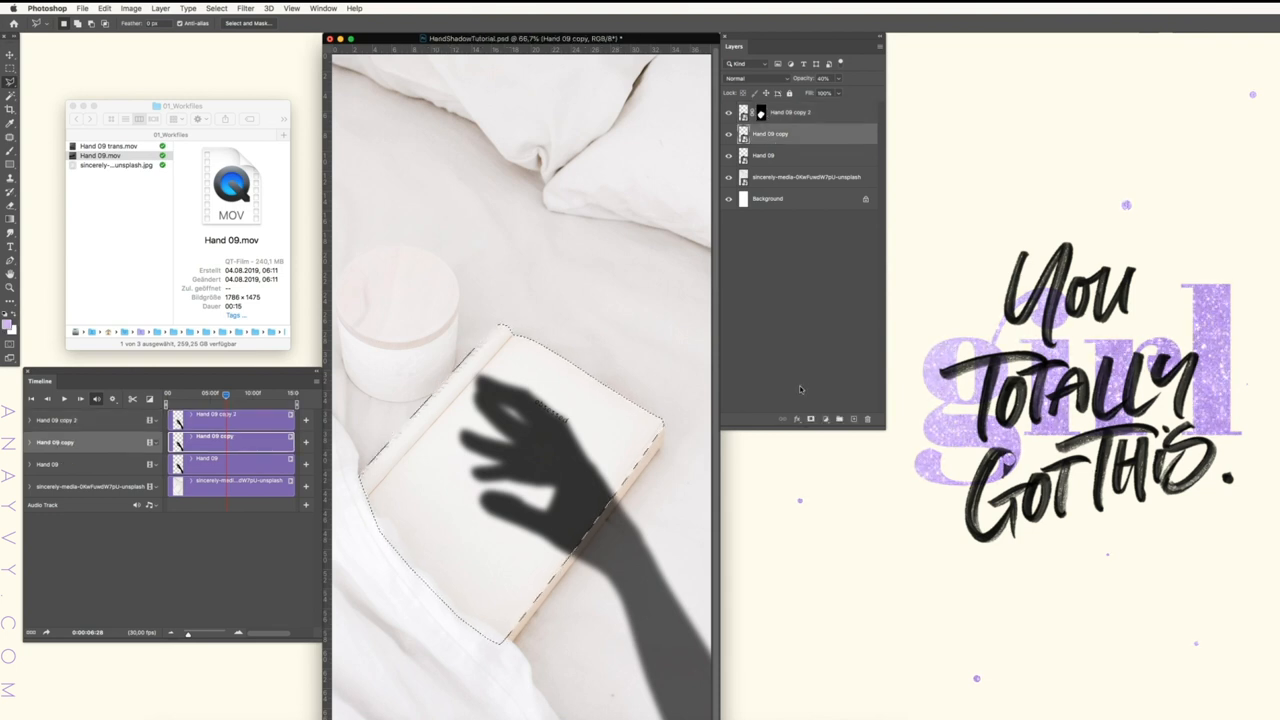
click(790, 156)
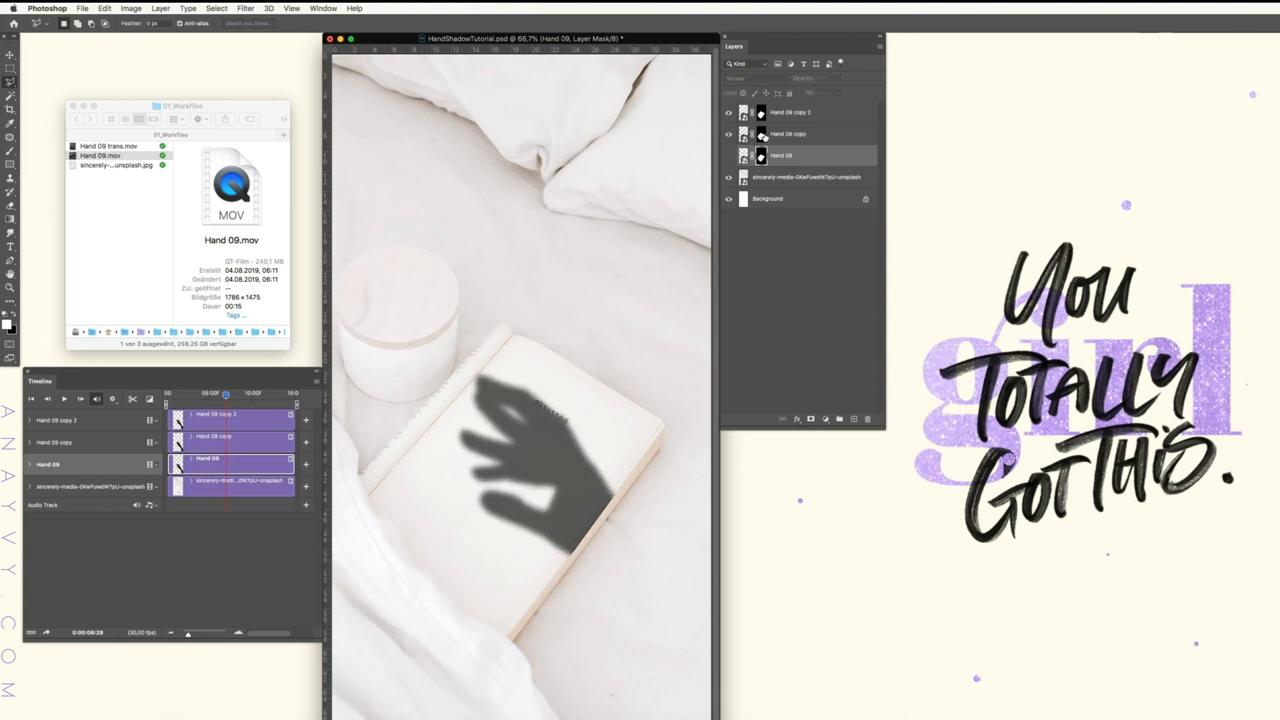
Step: Mask the base Hand 09 layer and toggle visibility to check the three shadow parts
click(788, 132)
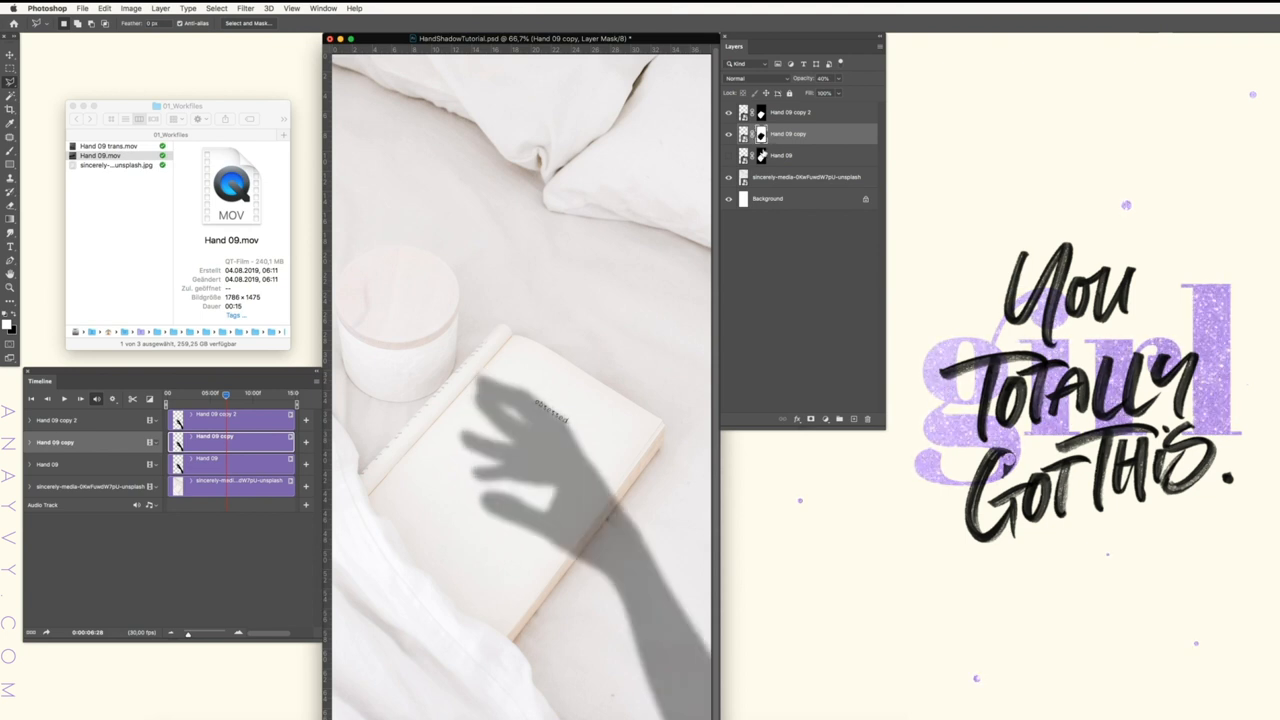
click(728, 132)
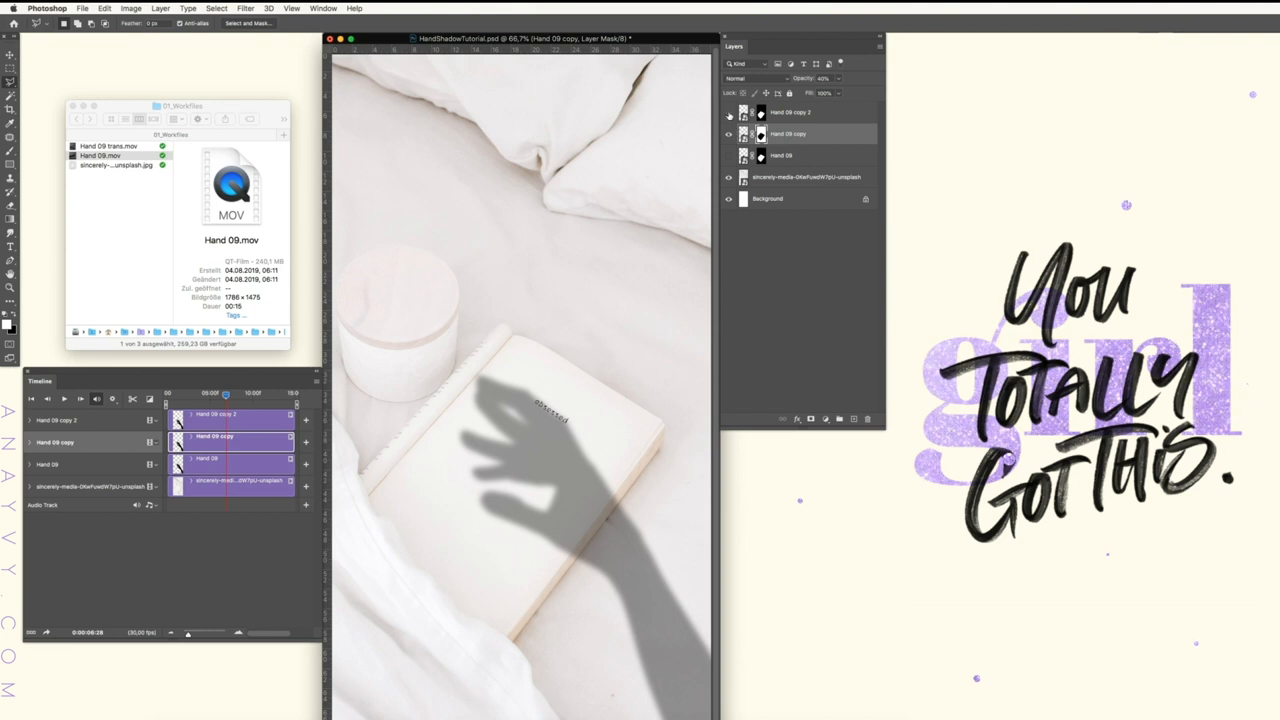
click(728, 132)
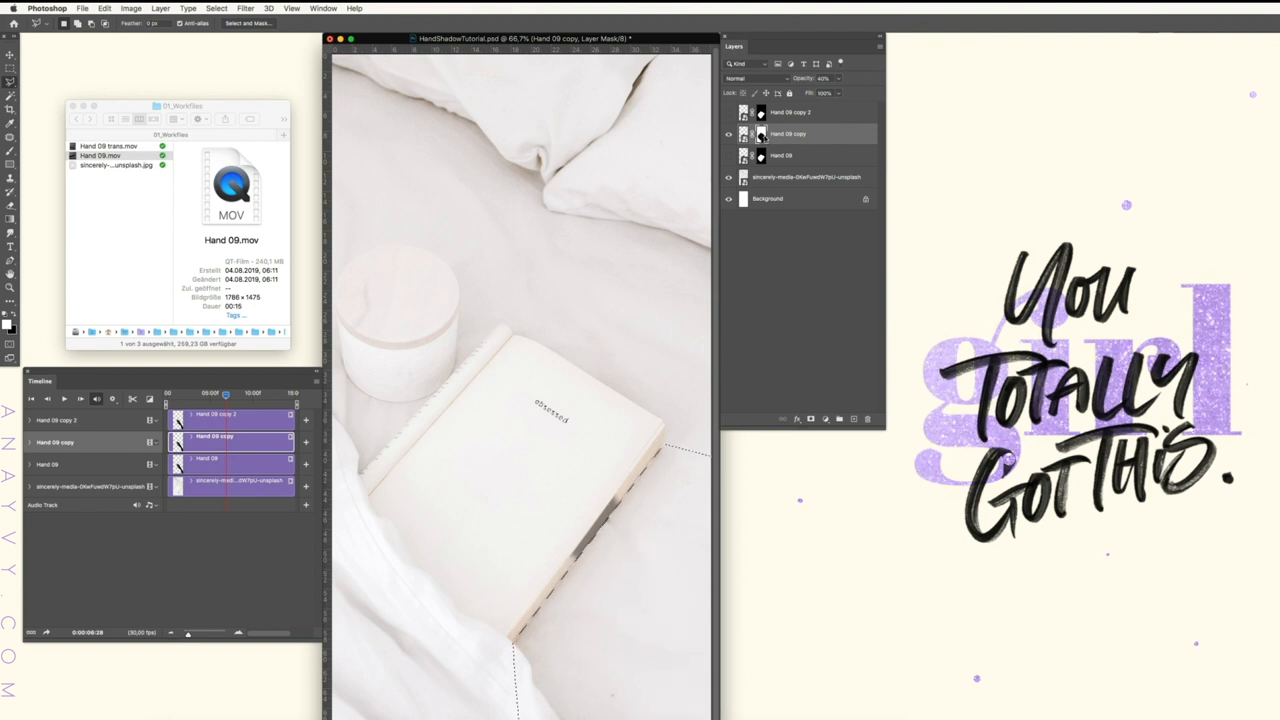
click(744, 134)
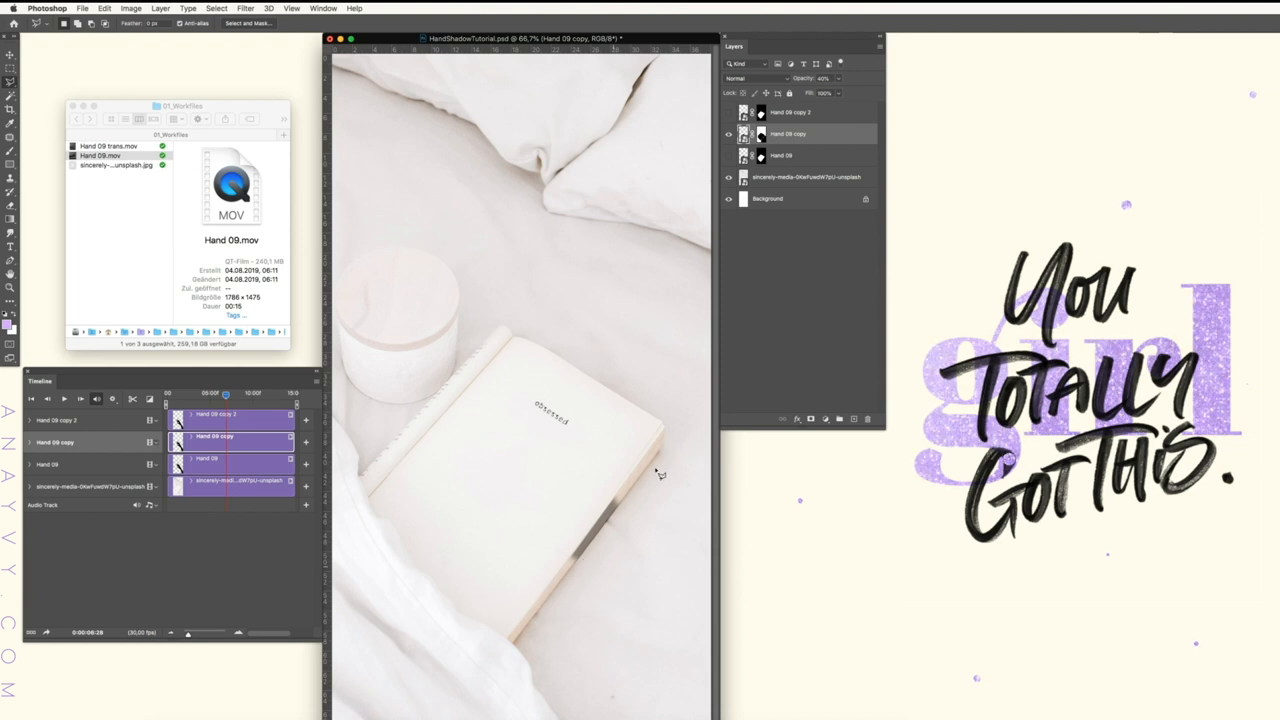
click(728, 136)
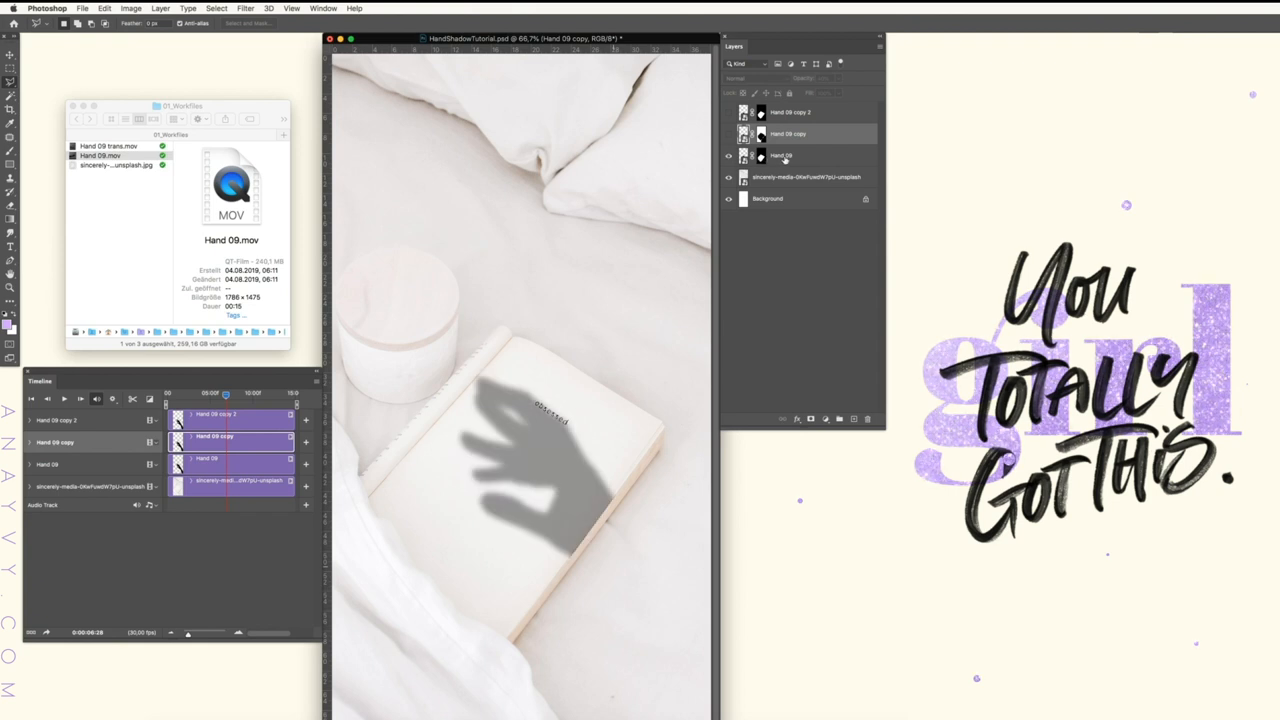
Step: Paint black in the Hand 09 mask to hide the arm of the shadow
click(790, 156)
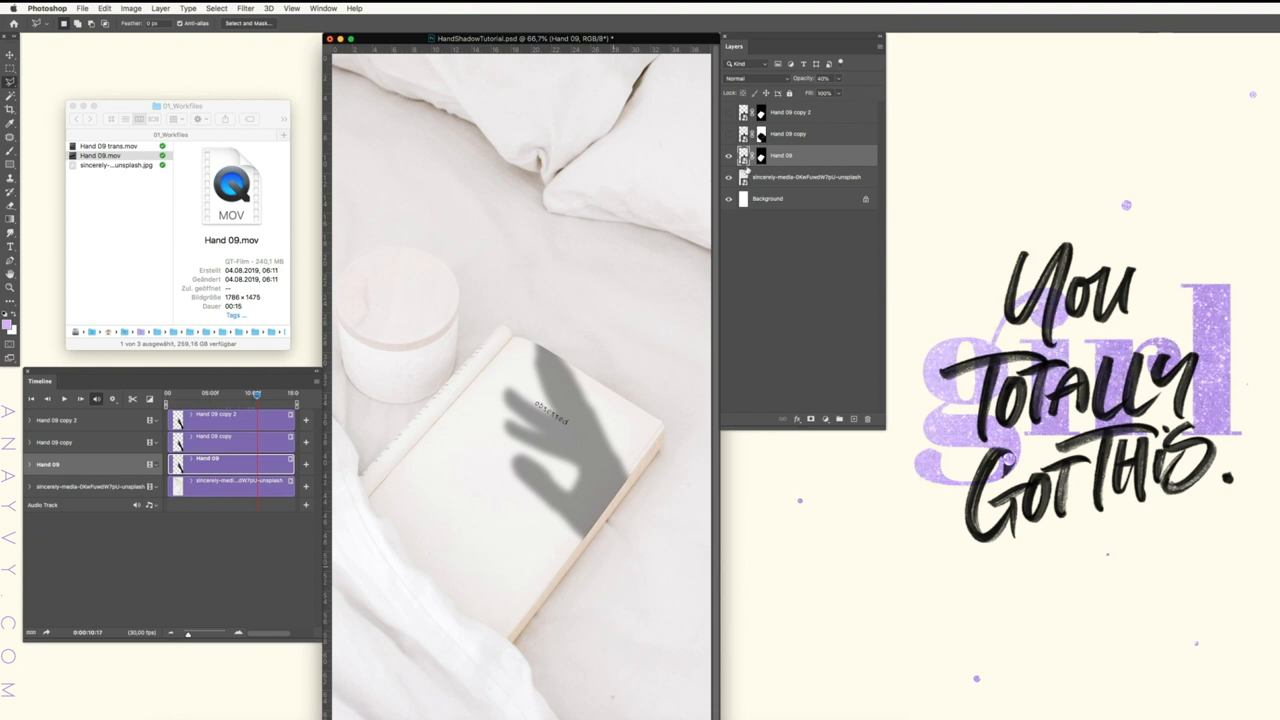
click(746, 156)
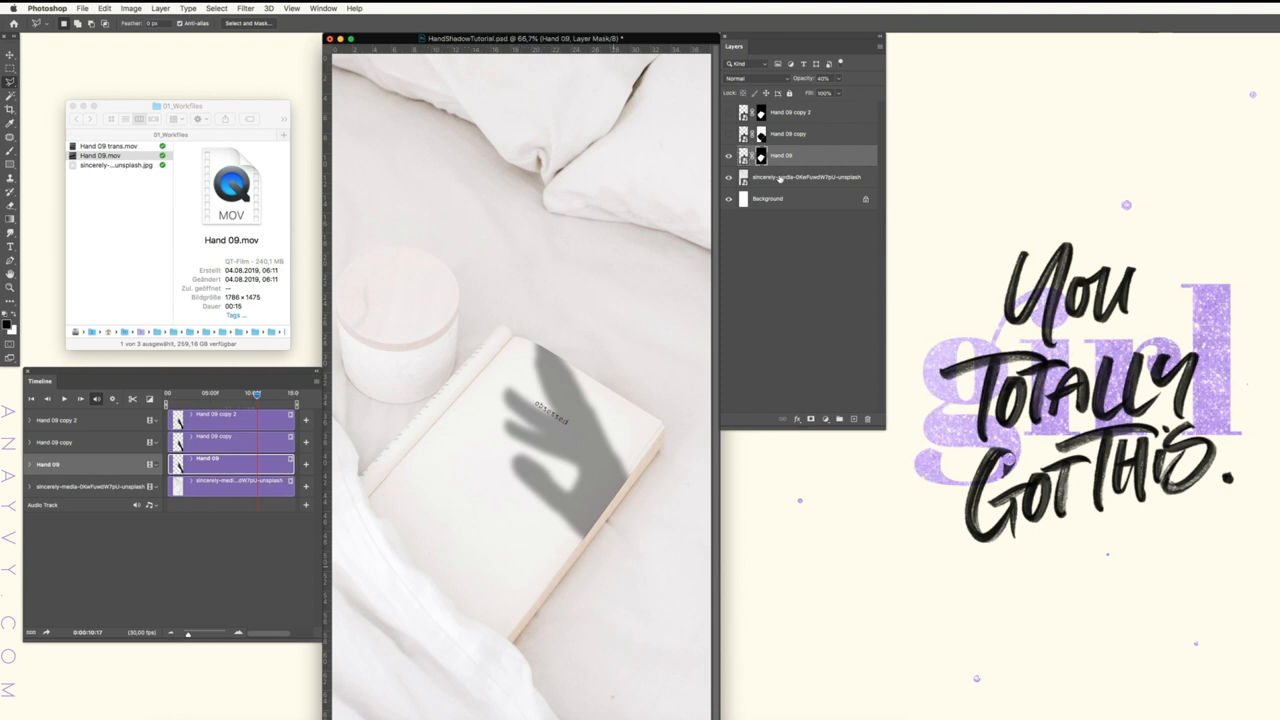
click(728, 156)
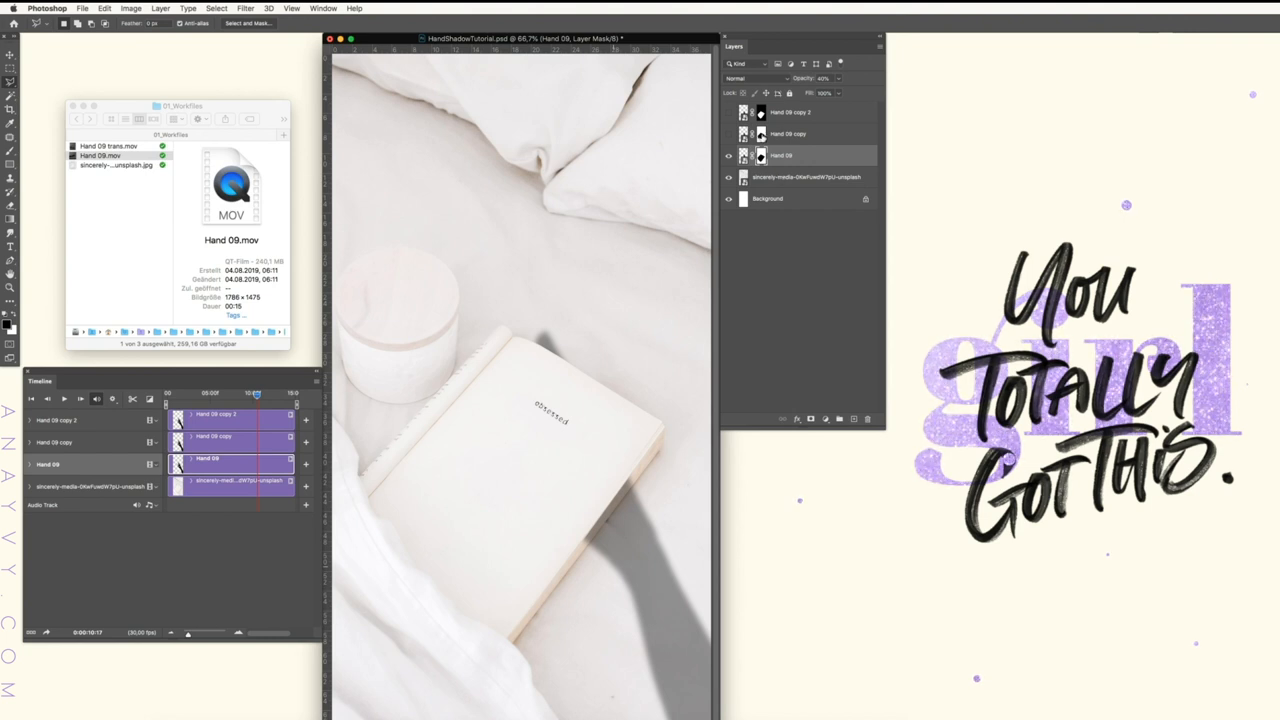
click(728, 134)
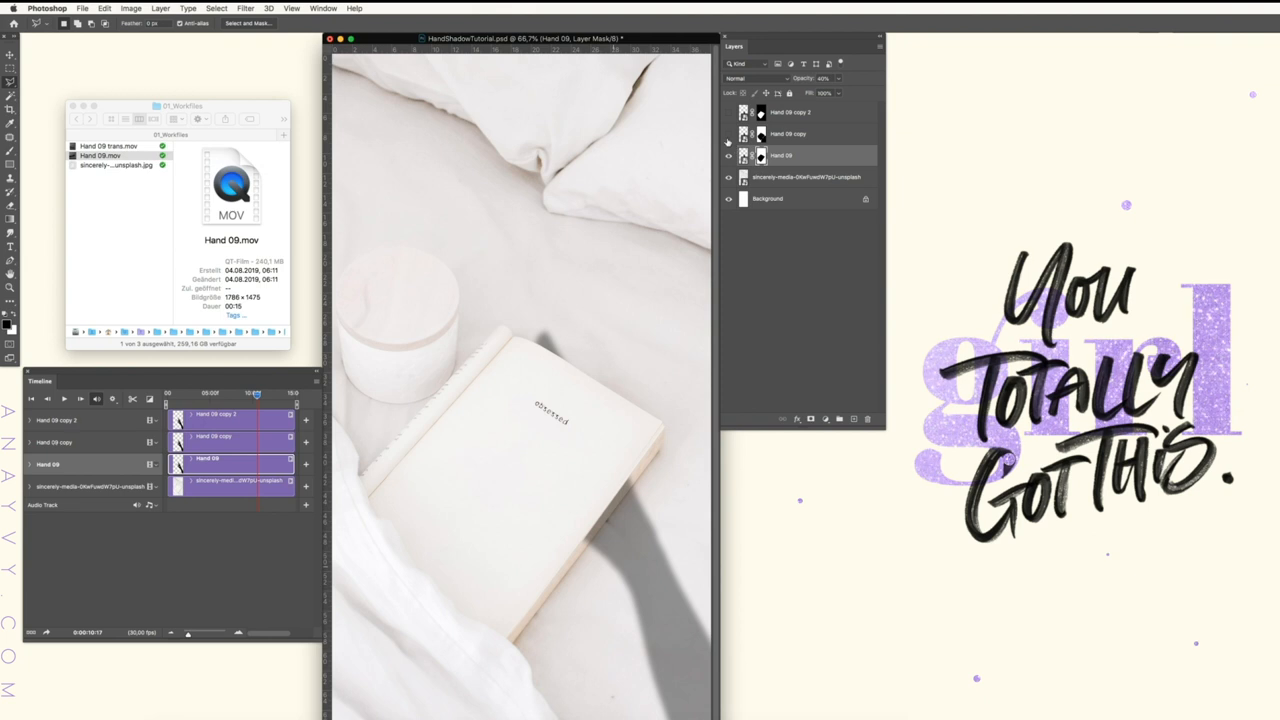
click(728, 134)
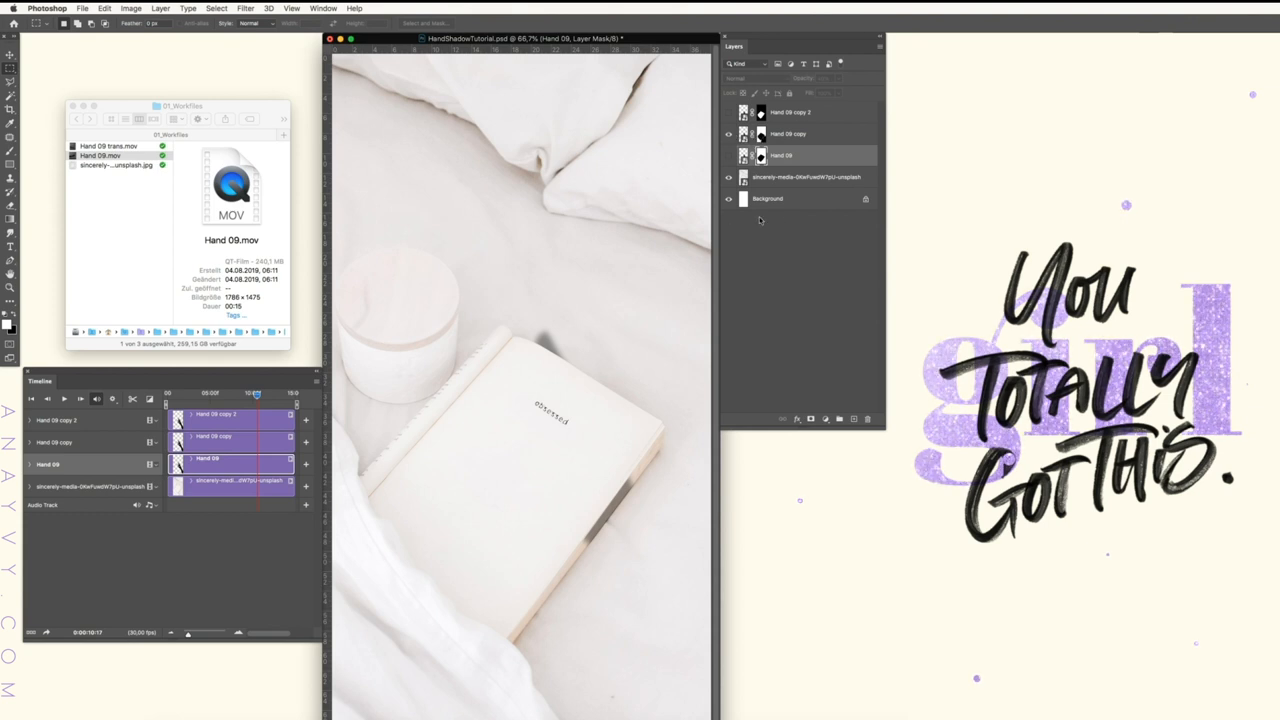
Step: Paint white in the Hand 09 copy mask to reveal the hand shadow across the book
click(788, 132)
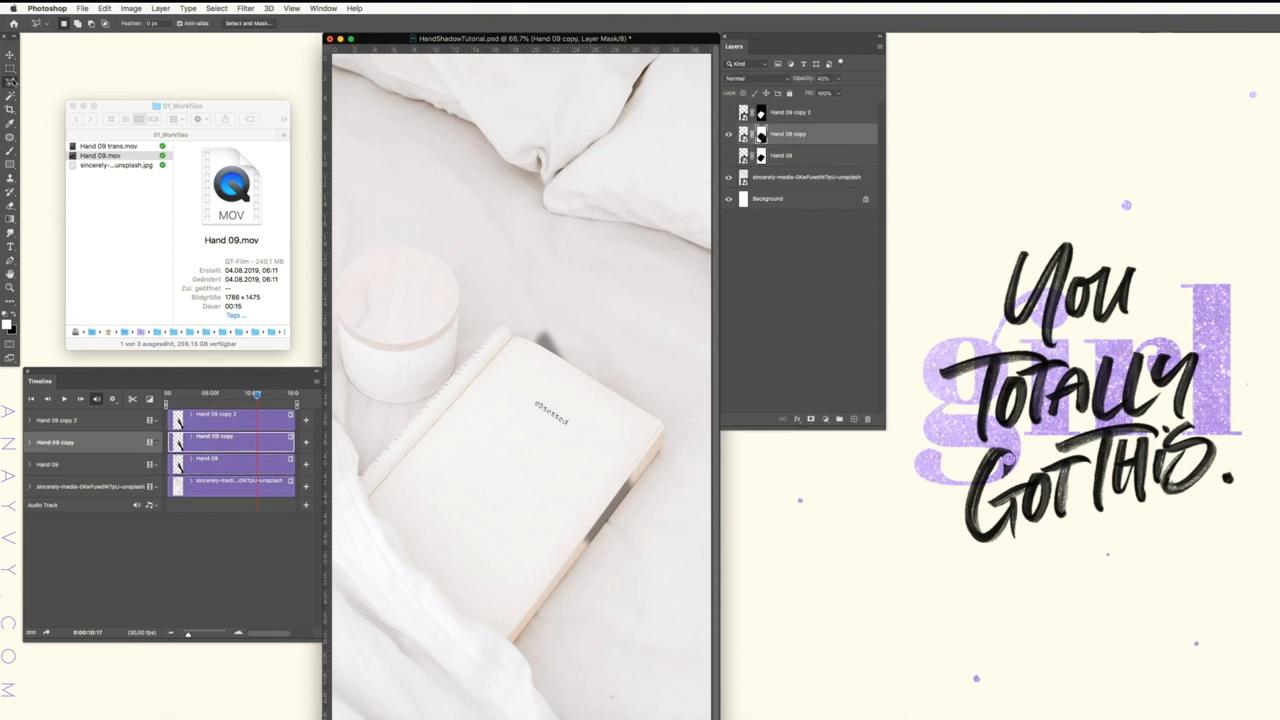
drag(504, 244, 620, 458)
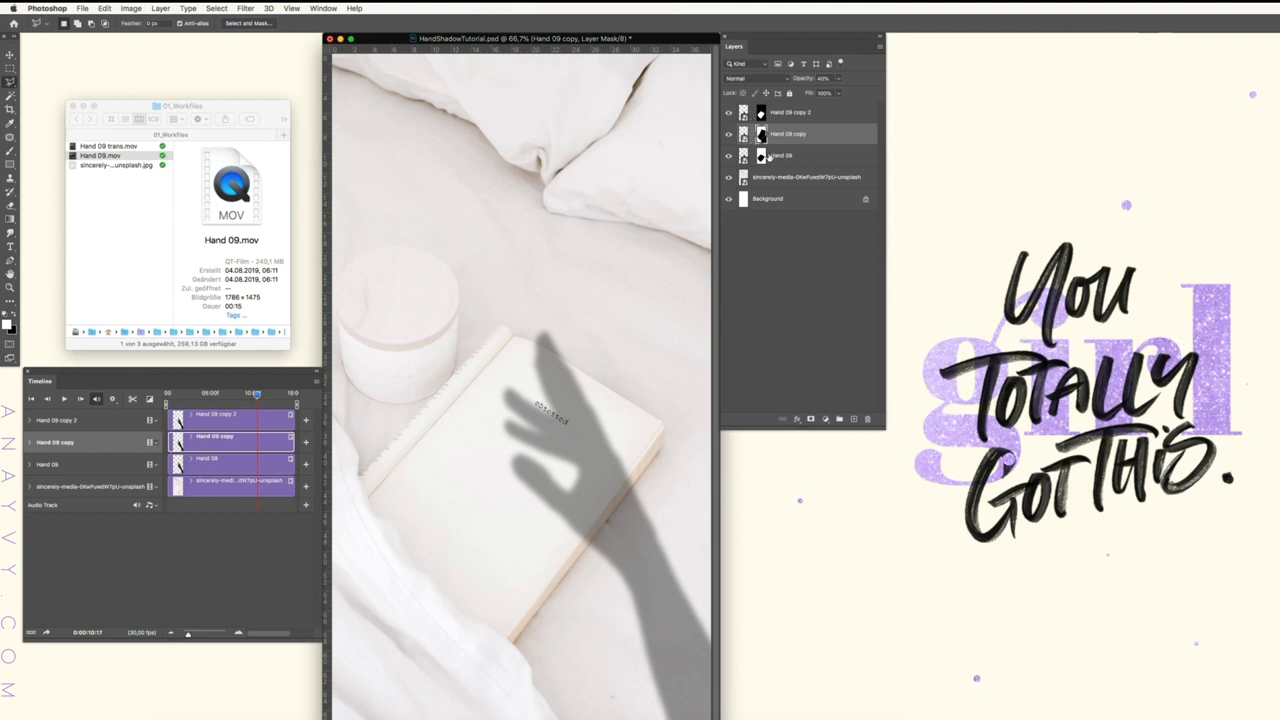
Step: Nudge the Hand 09 layer with the Move tool so the arm joins the hand shadow
click(780, 156)
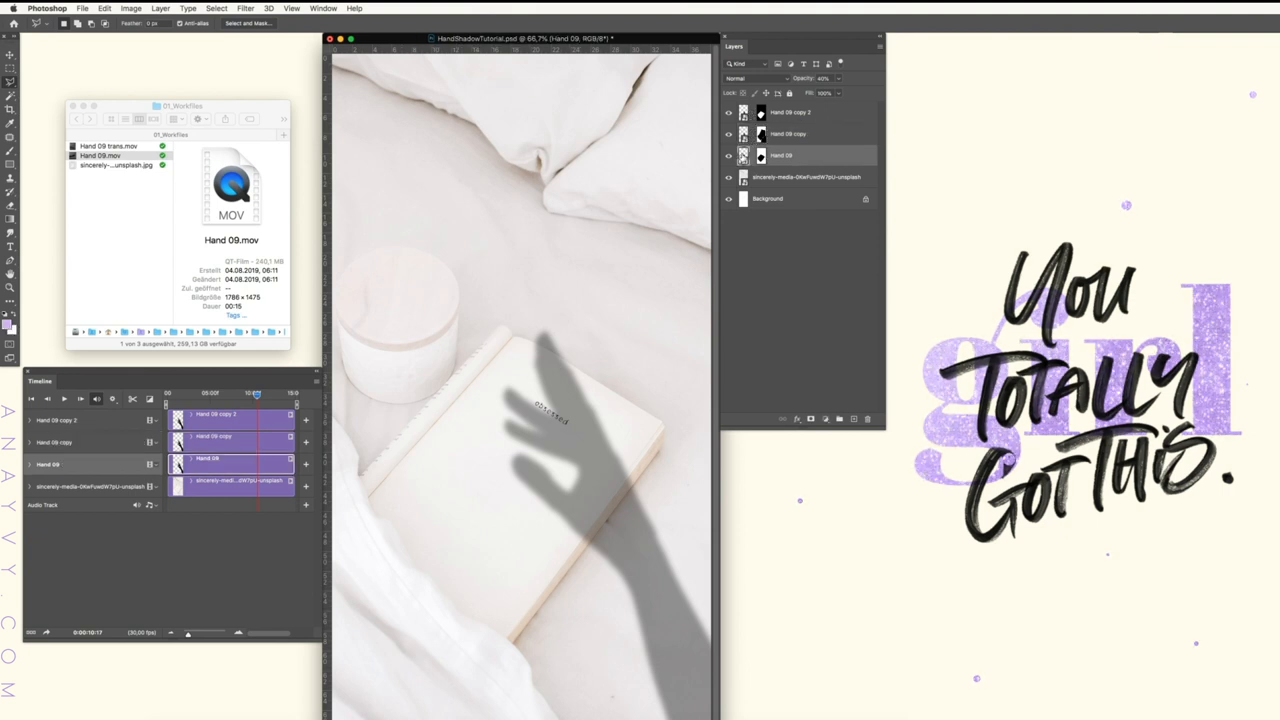
click(728, 156)
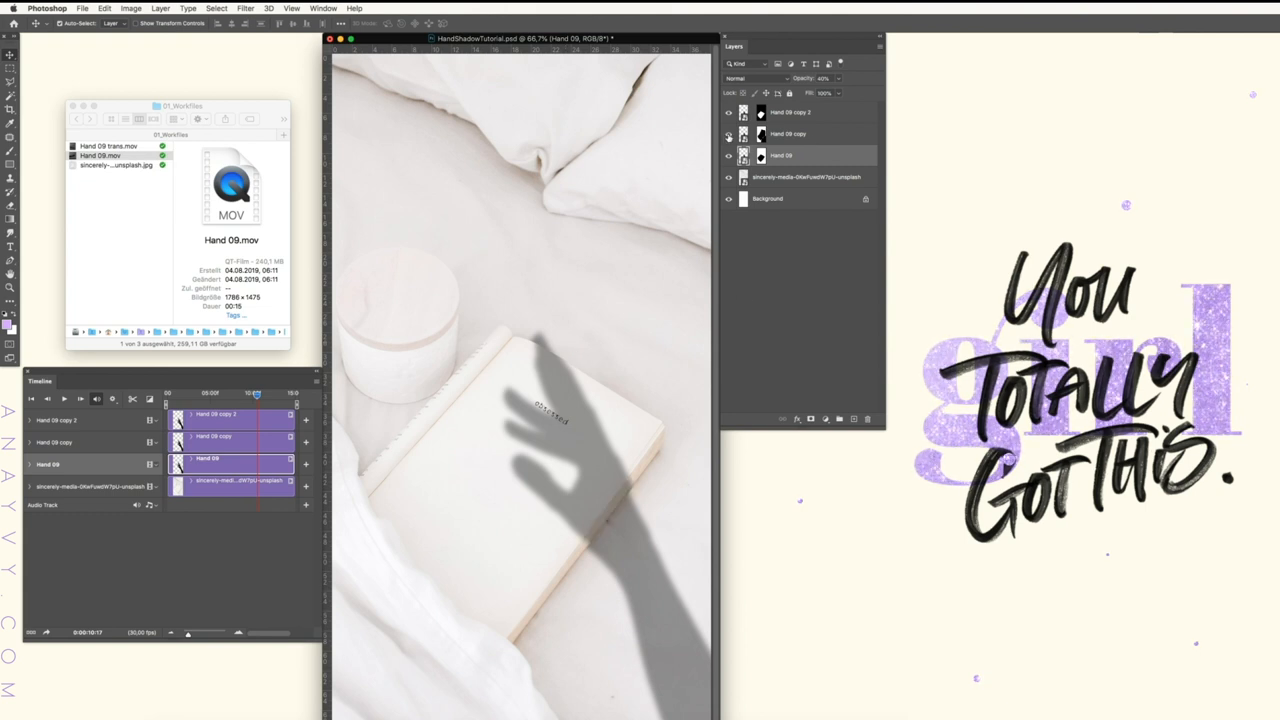
click(790, 112)
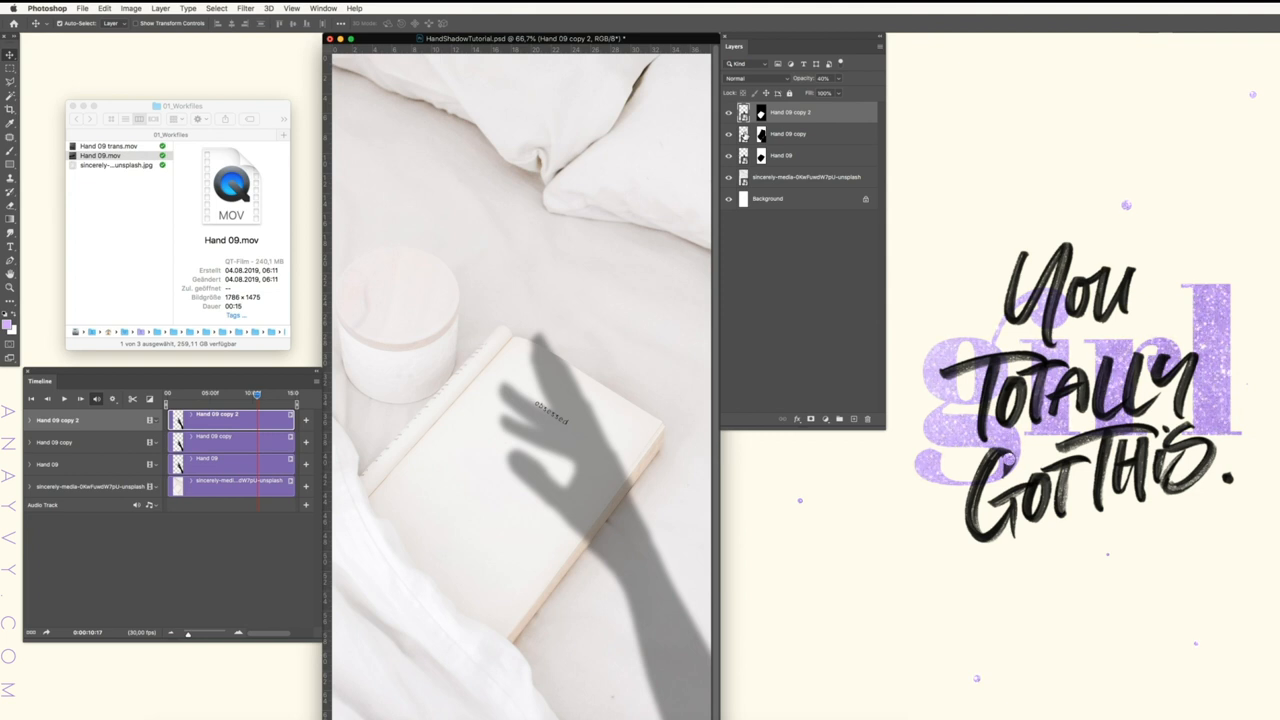
Step: Free Transform the Hand 09 copy shadow to a new angle across the book and commit it
click(788, 132)
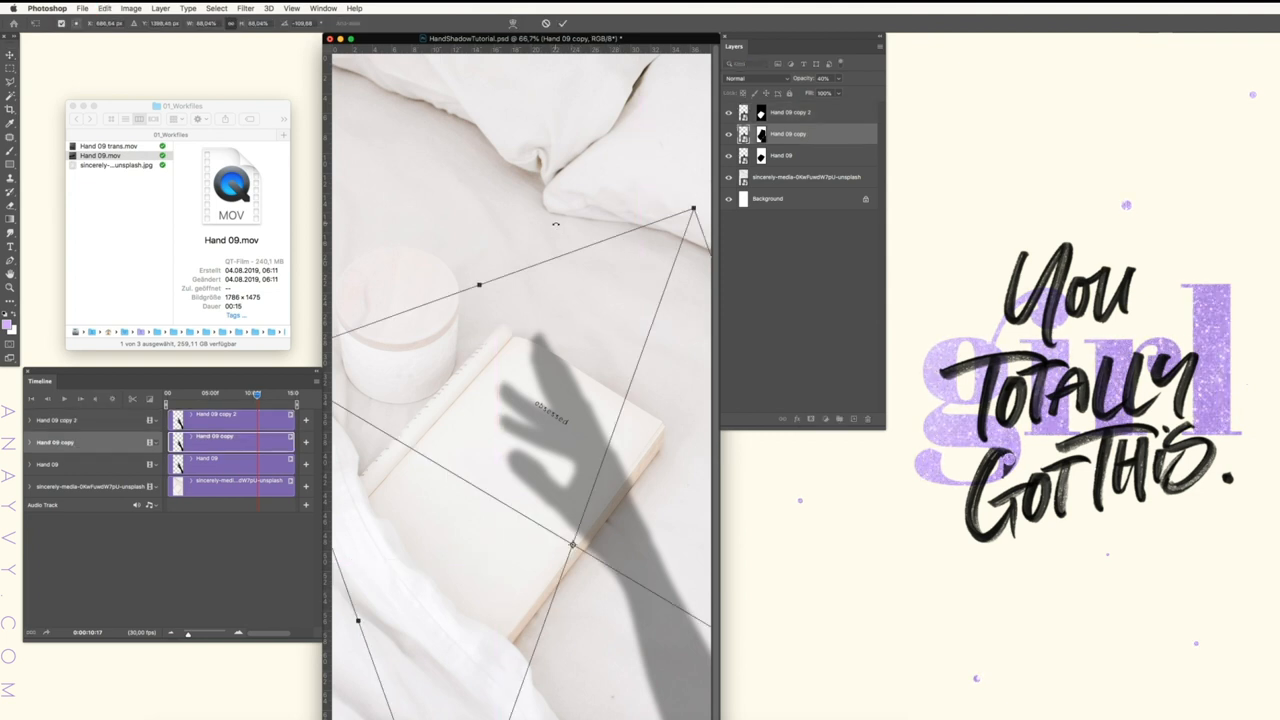
drag(692, 212, 702, 216)
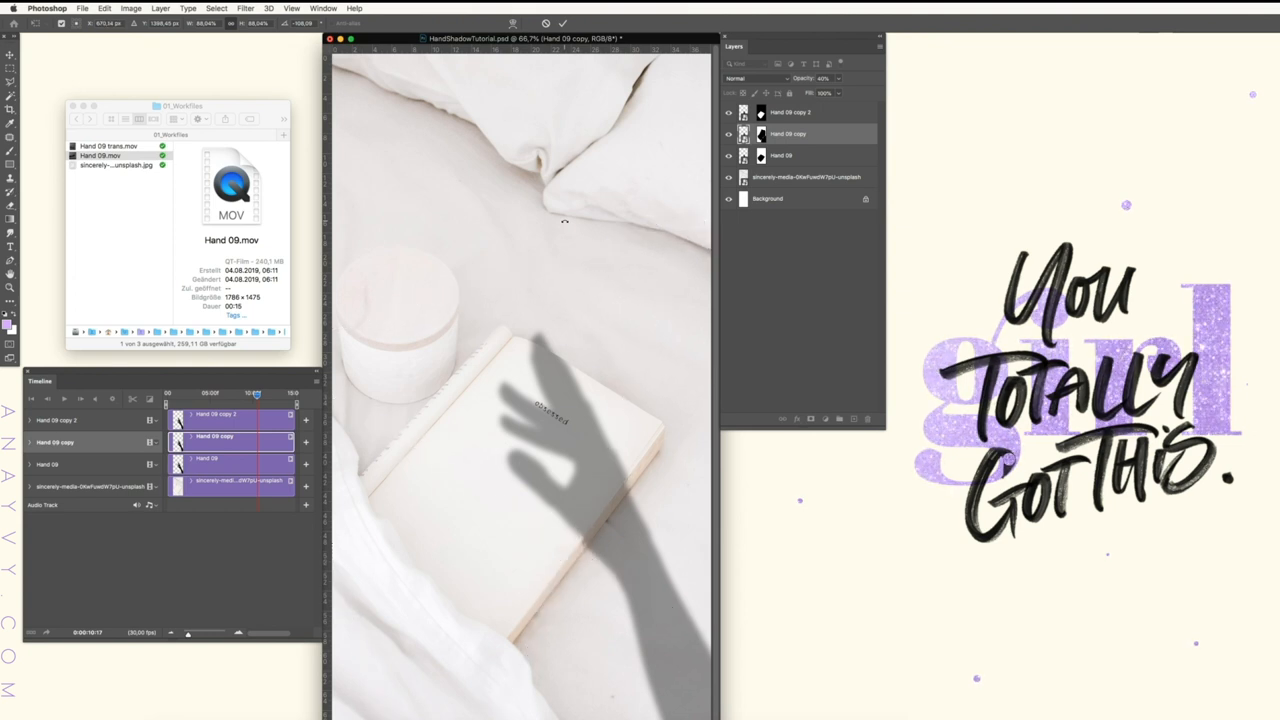
click(10, 56)
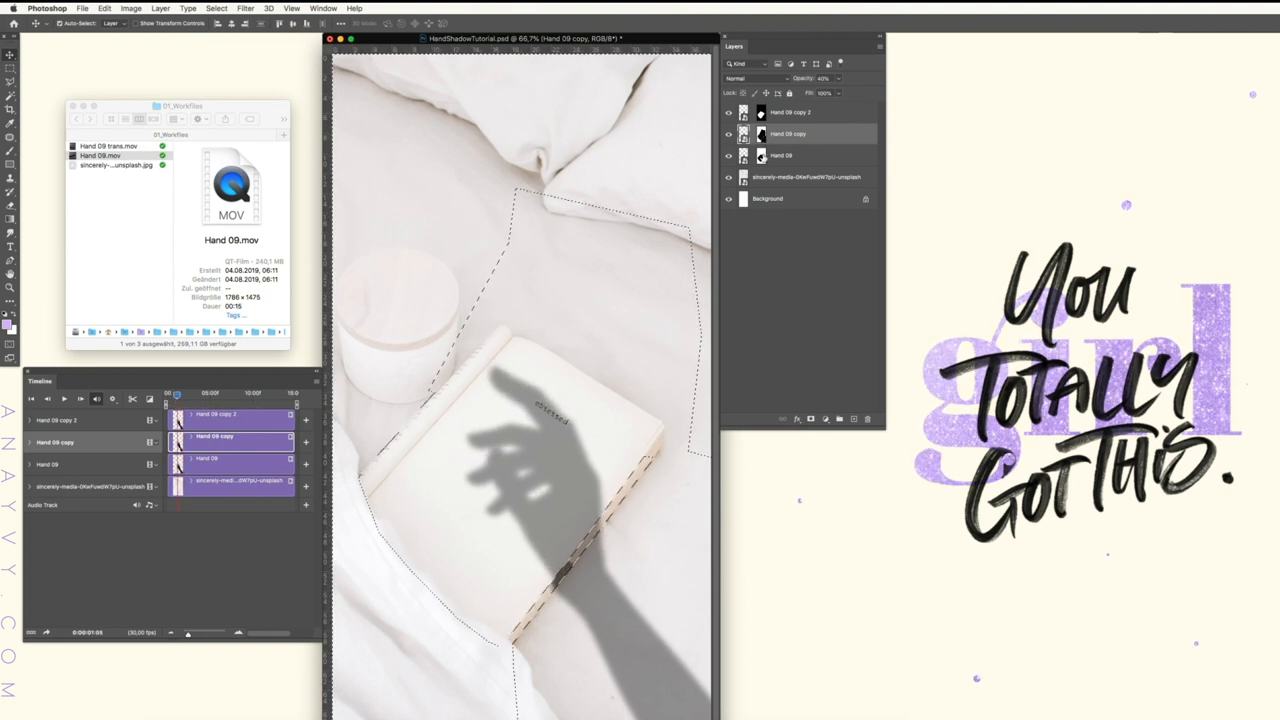
click(790, 156)
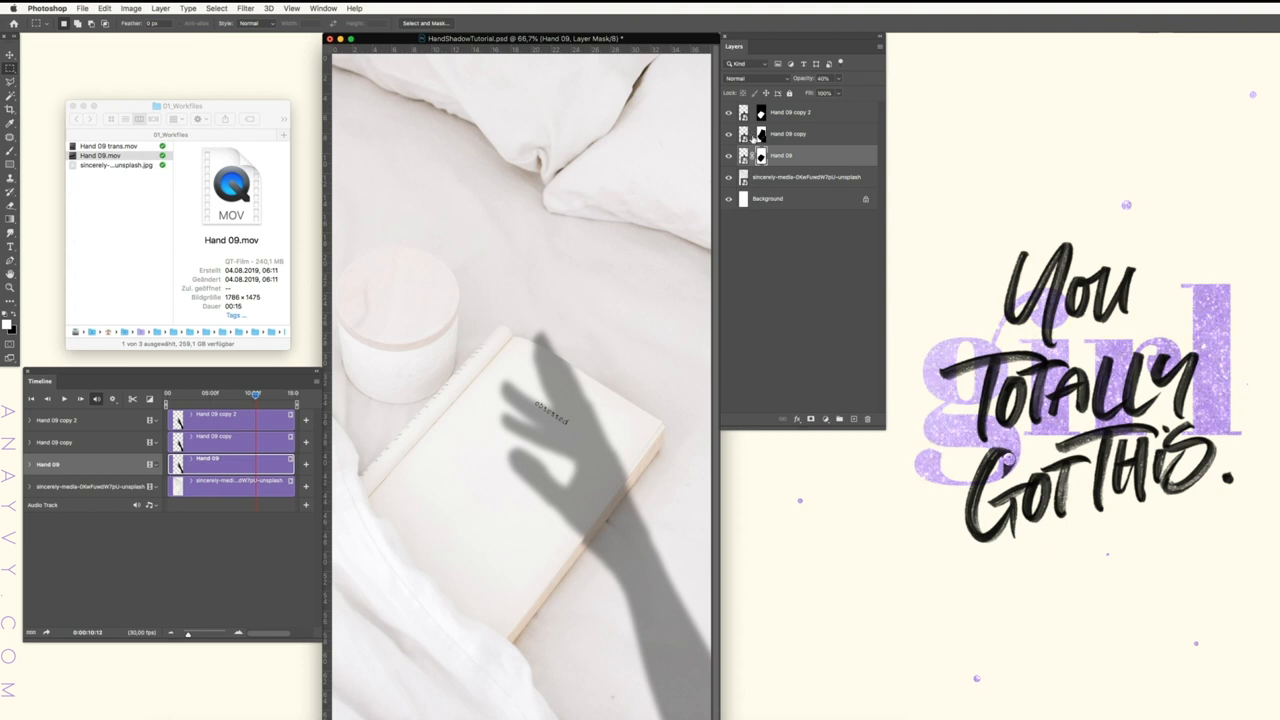
Step: Group the three Hand 09 shadow layers as HandShadow and add a layer mask to the group
click(790, 112)
text(Handshadow)
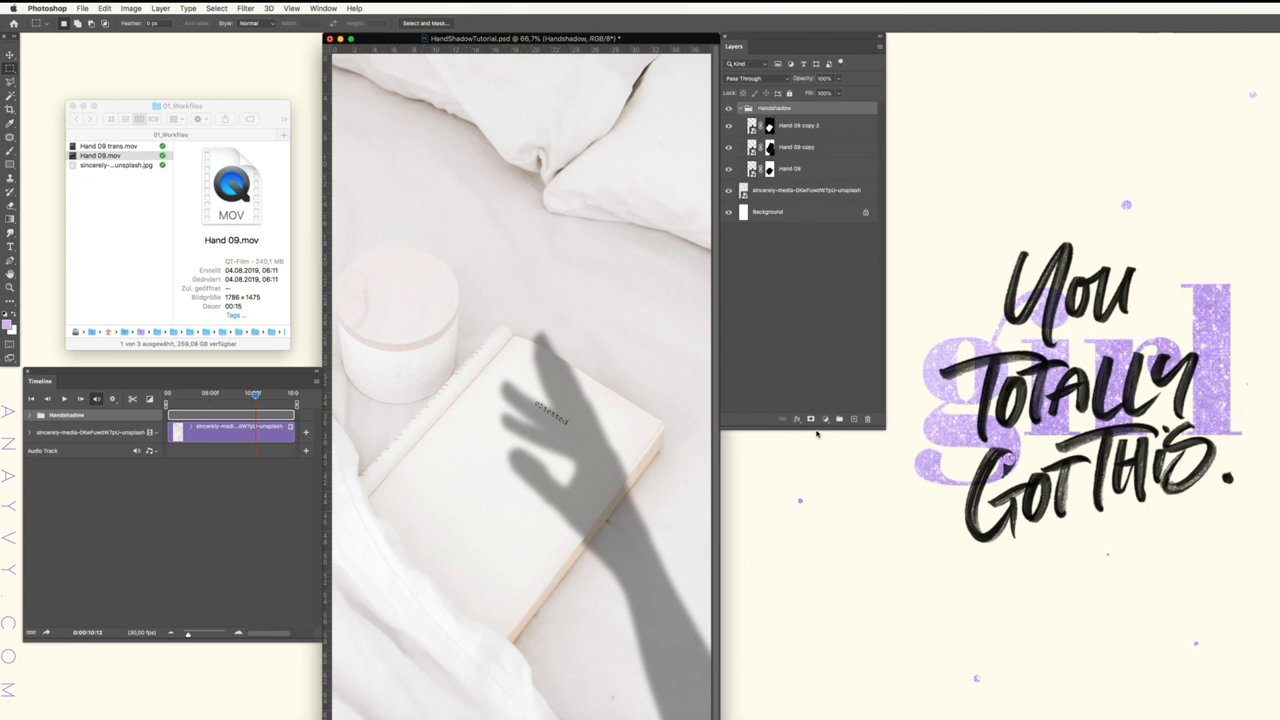
click(790, 112)
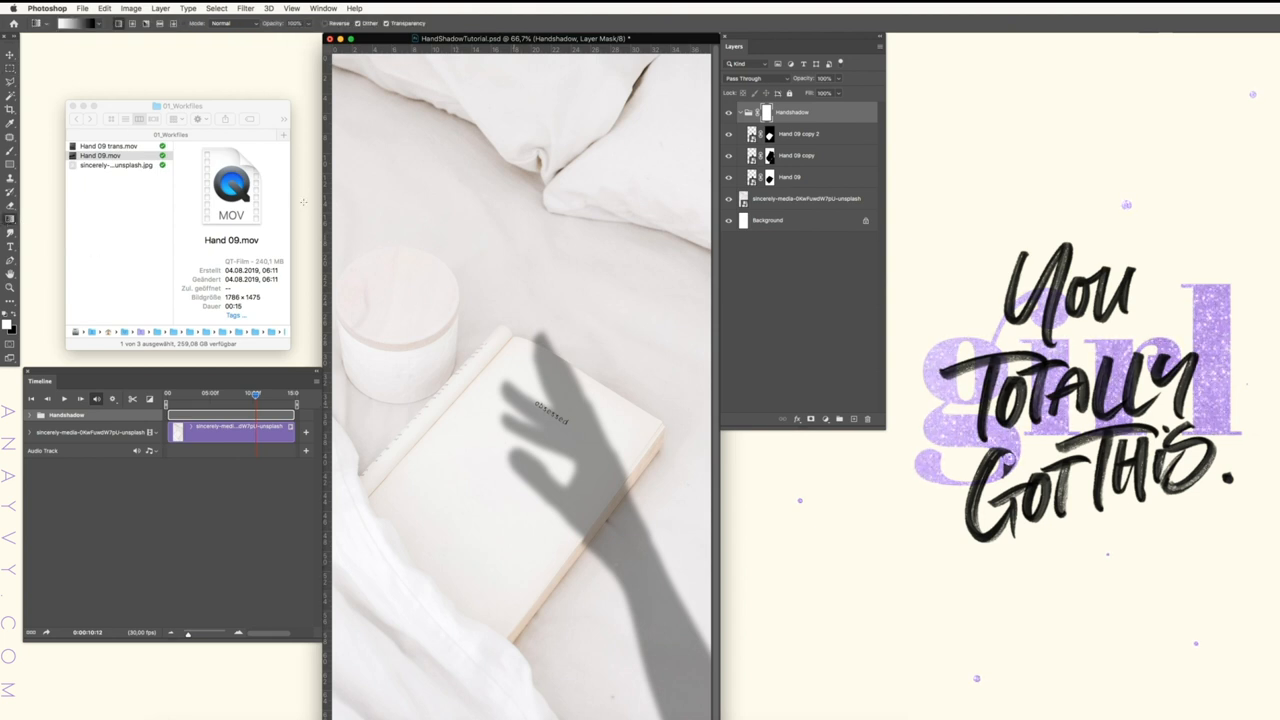
Step: Choose the background colour for the black-to-white gradient that fades the HandShadow mask
click(8, 332)
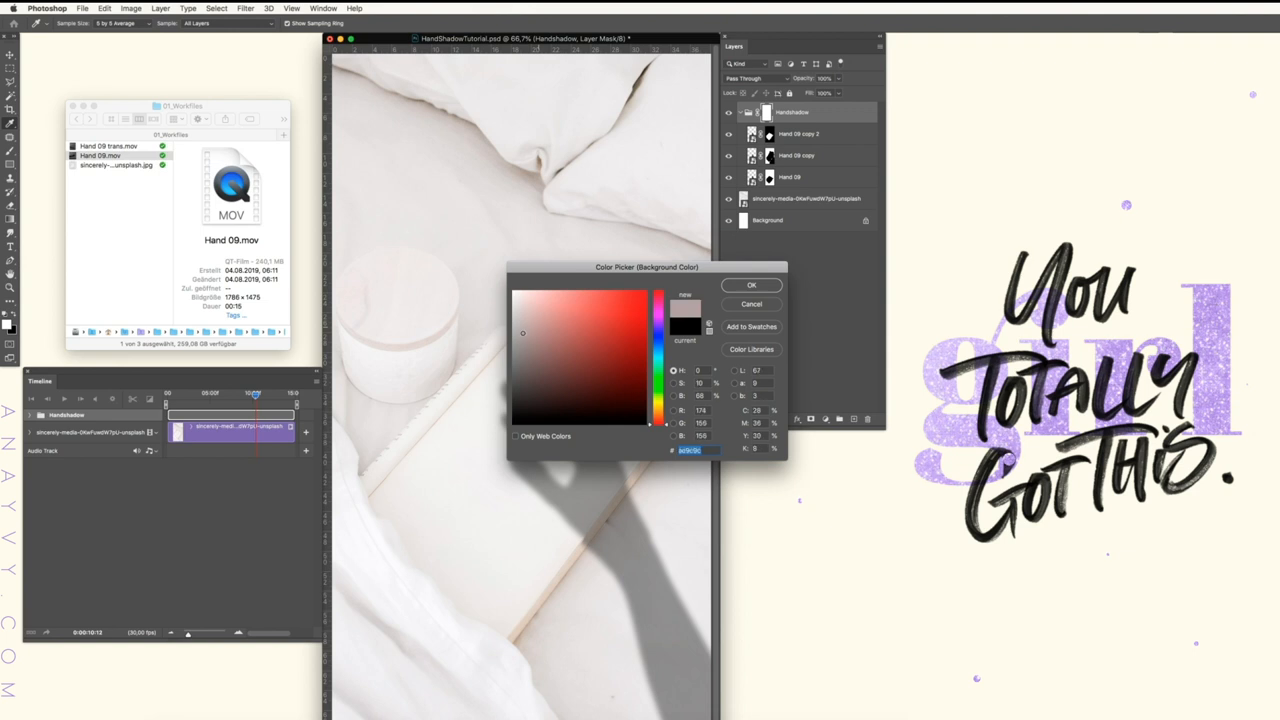
click(558, 336)
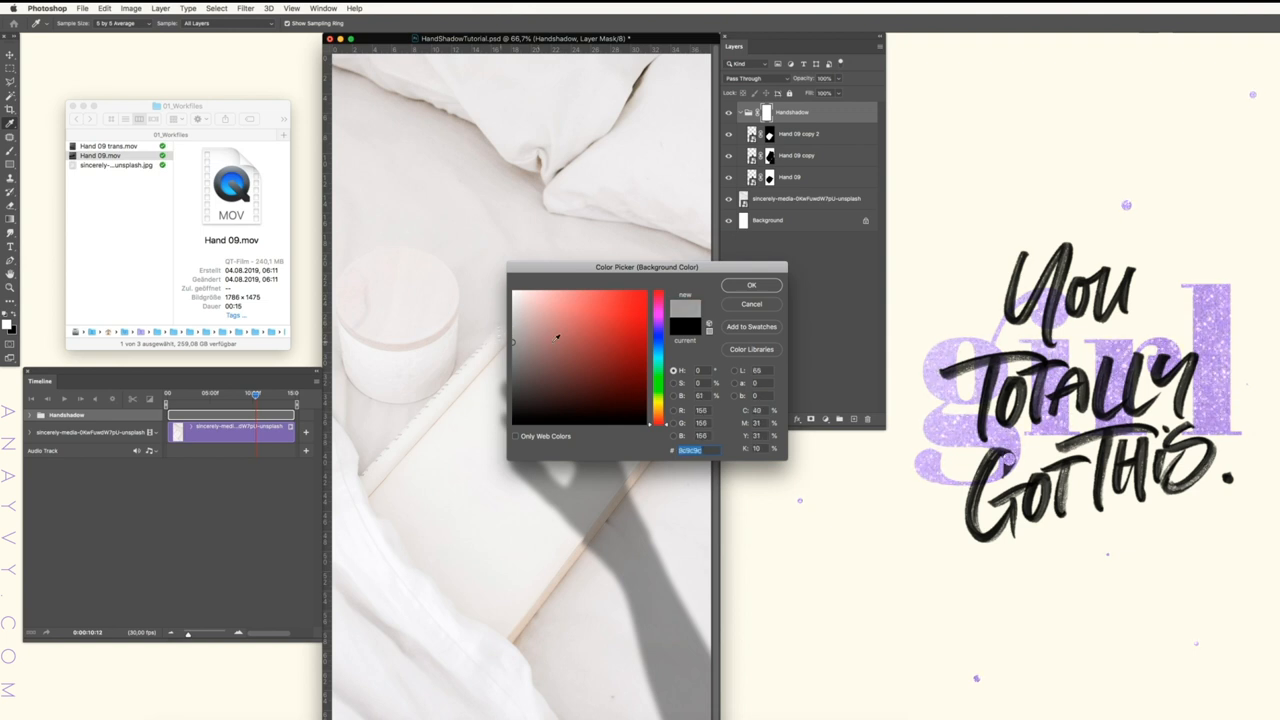
click(752, 284)
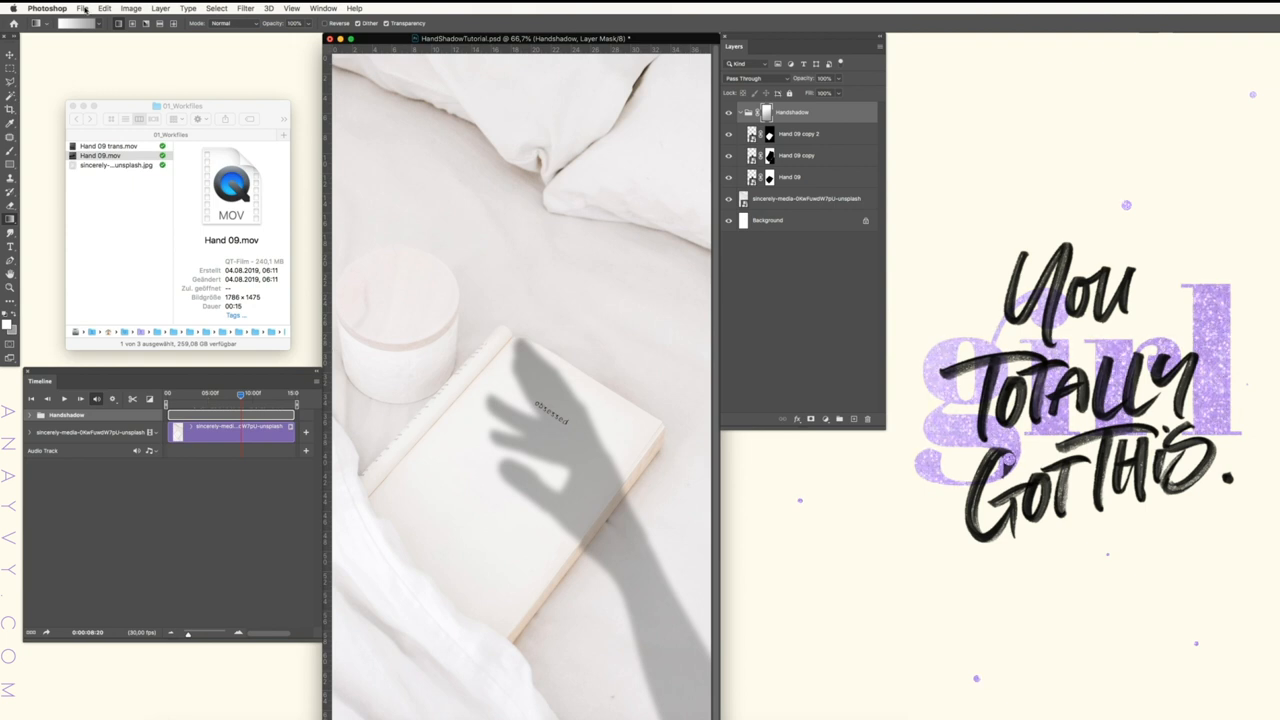
Step: Render the story as video via File > Export > Render Video with H.264 High Quality settings
click(84, 8)
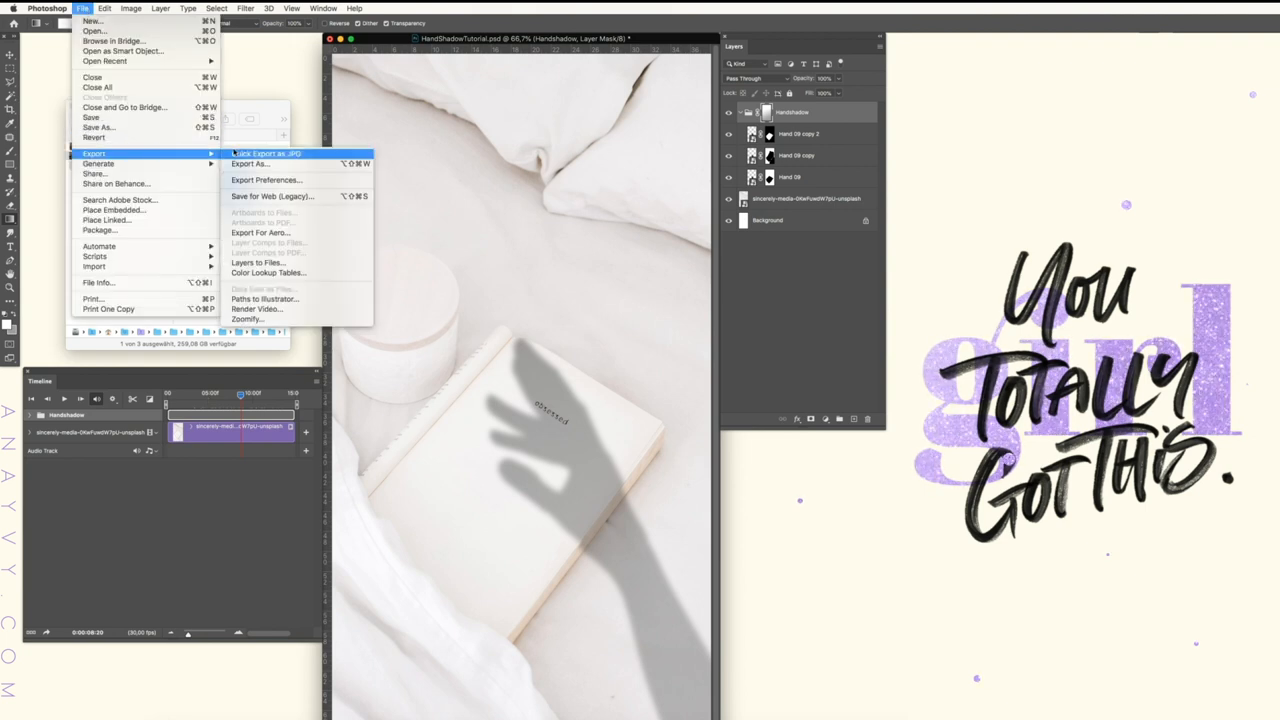
click(256, 308)
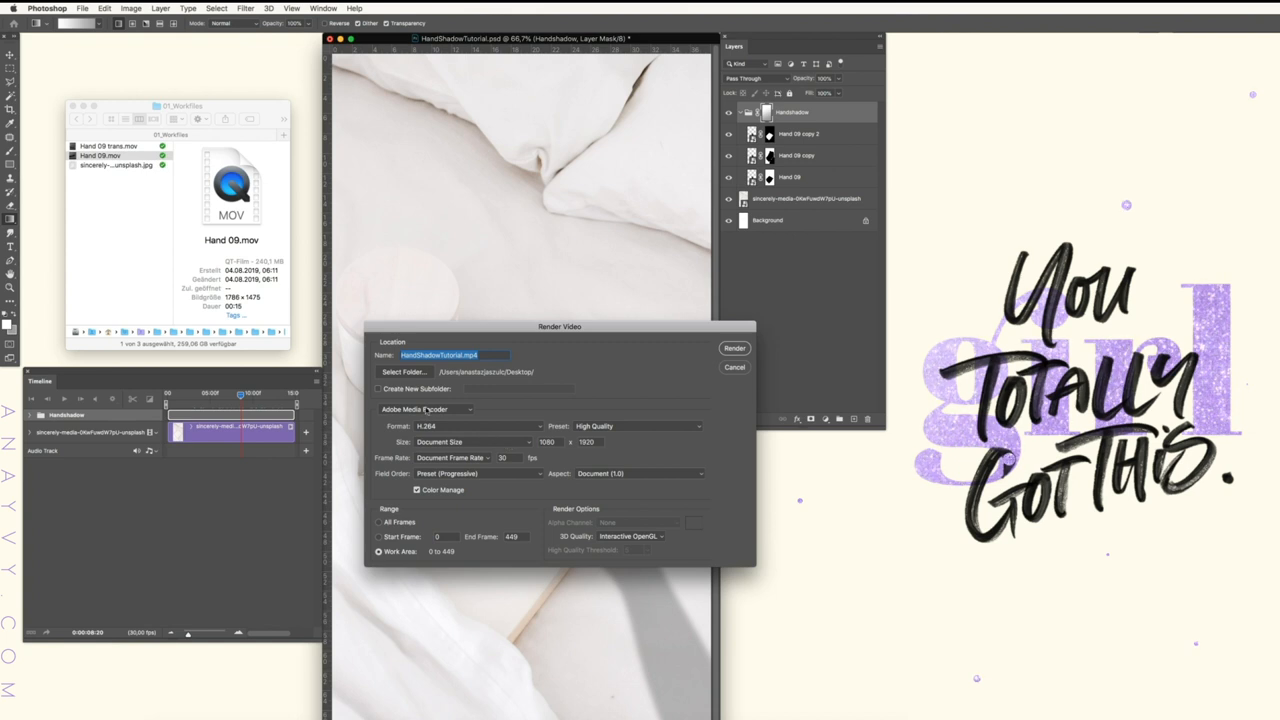
mouse_move(570, 390)
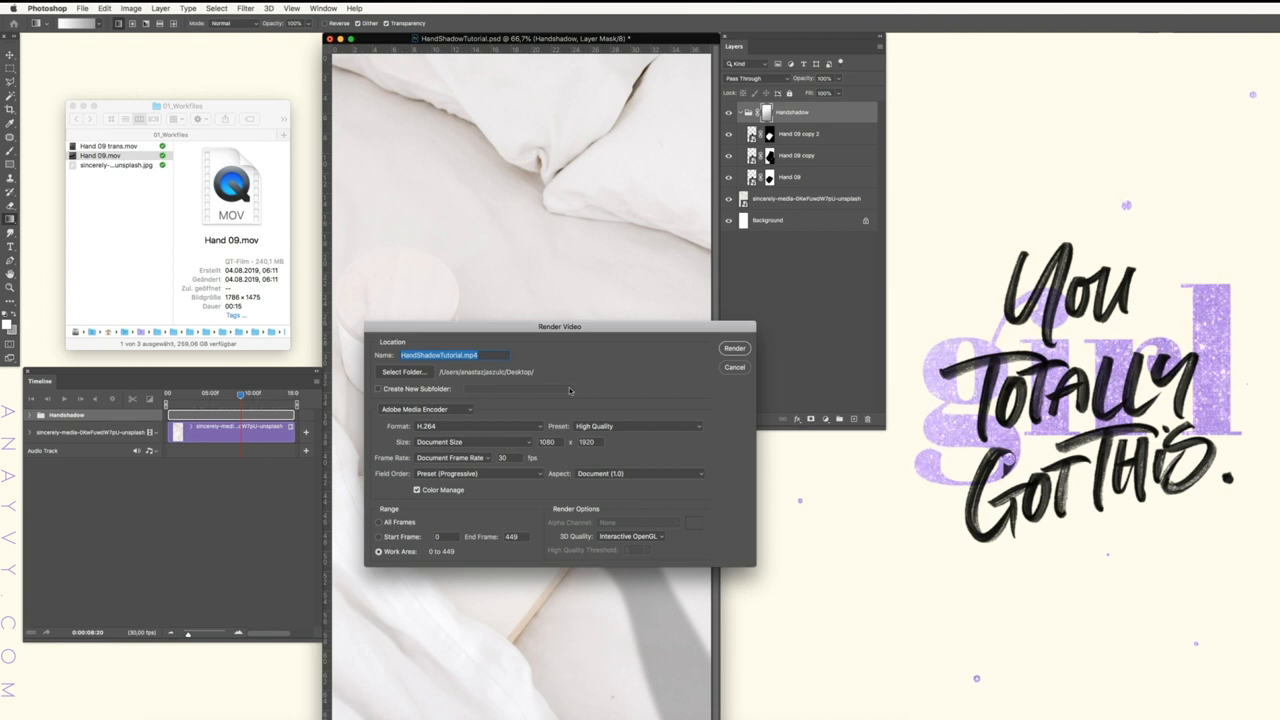
click(734, 348)
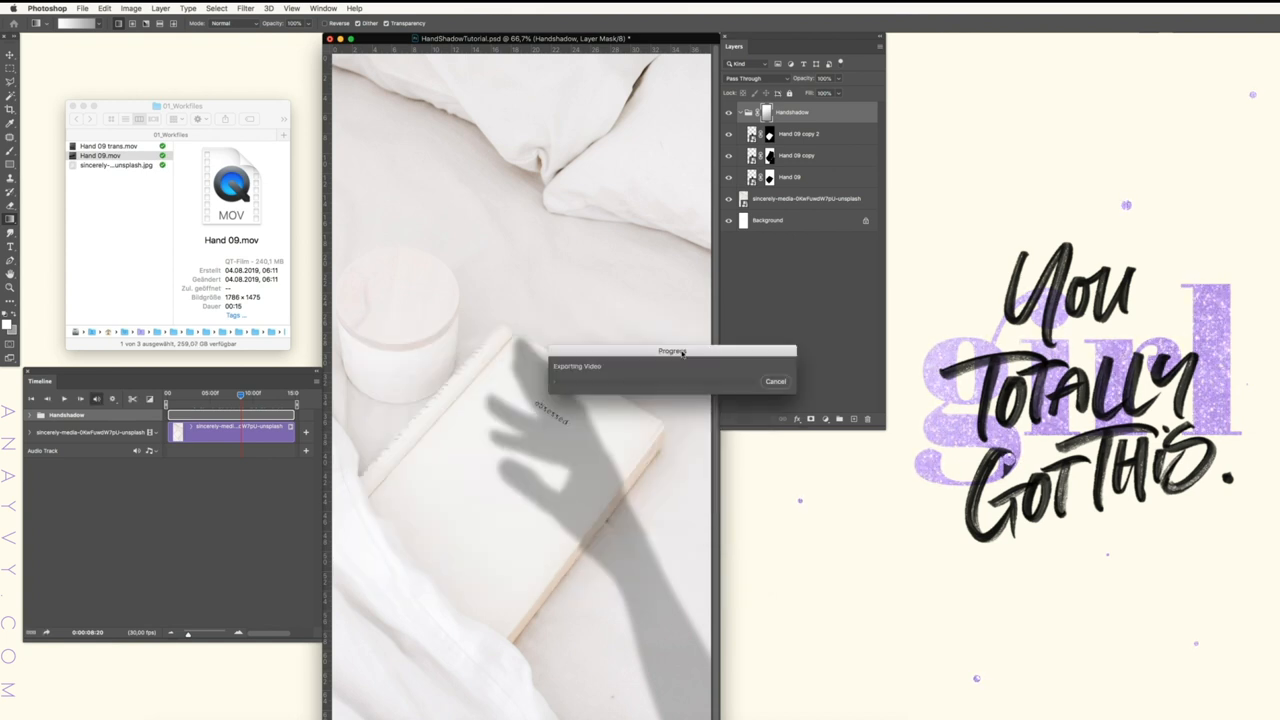